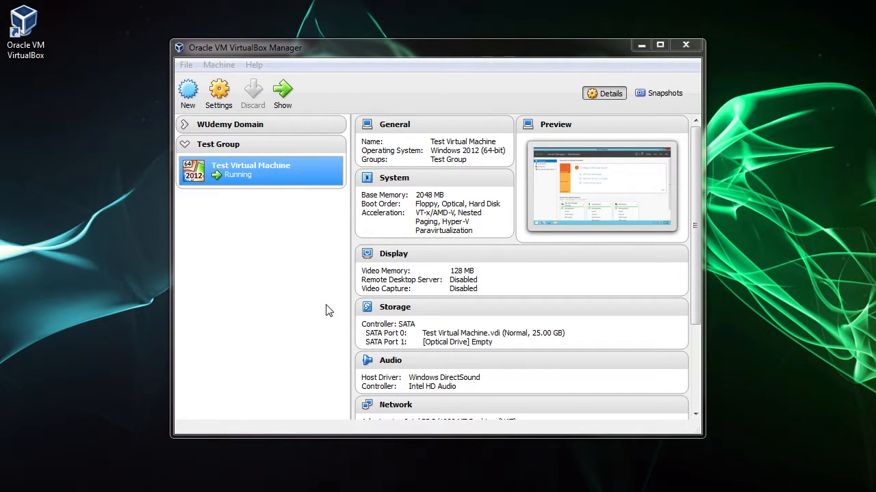
pyautogui.moveTo(268, 152)
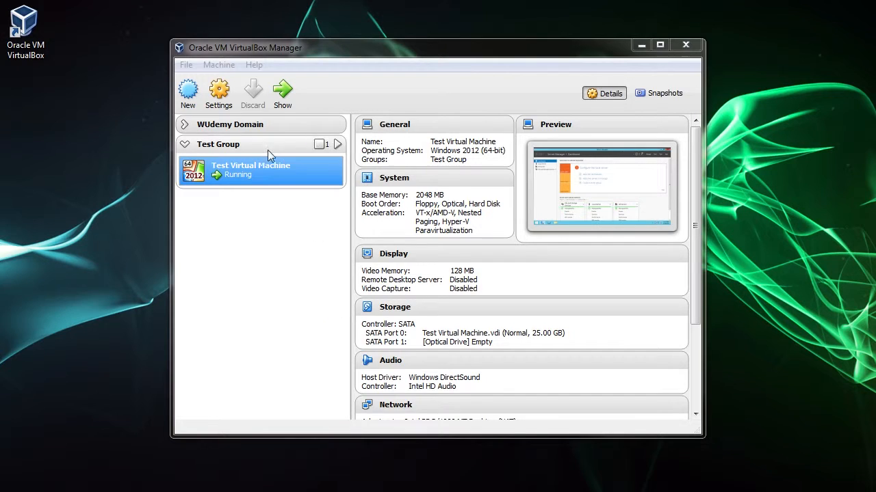
# - In Test Virtual Machine's Storage settings, select the empty optical drive
pyautogui.rightClick(260, 169)
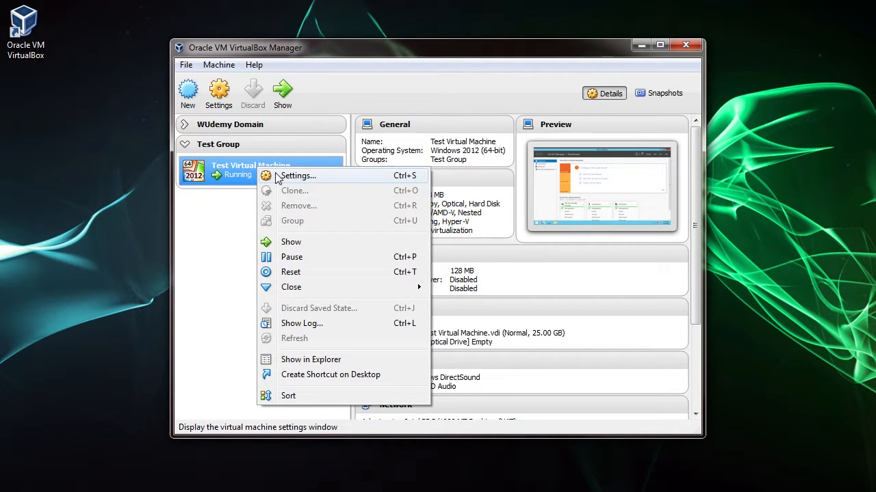
pyautogui.click(297, 175)
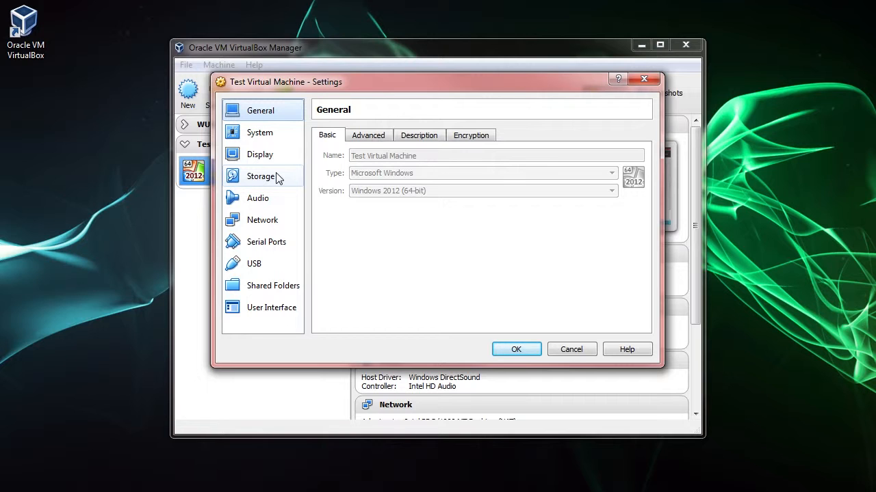
pyautogui.click(260, 175)
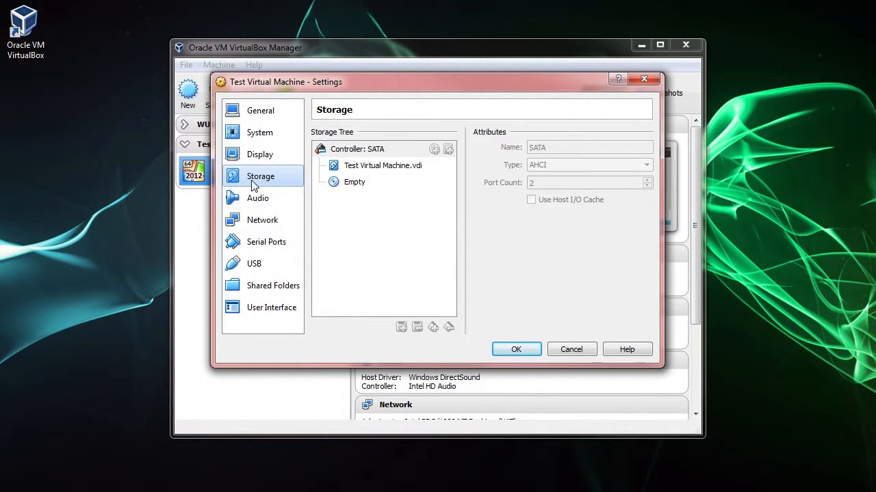
pyautogui.click(354, 181)
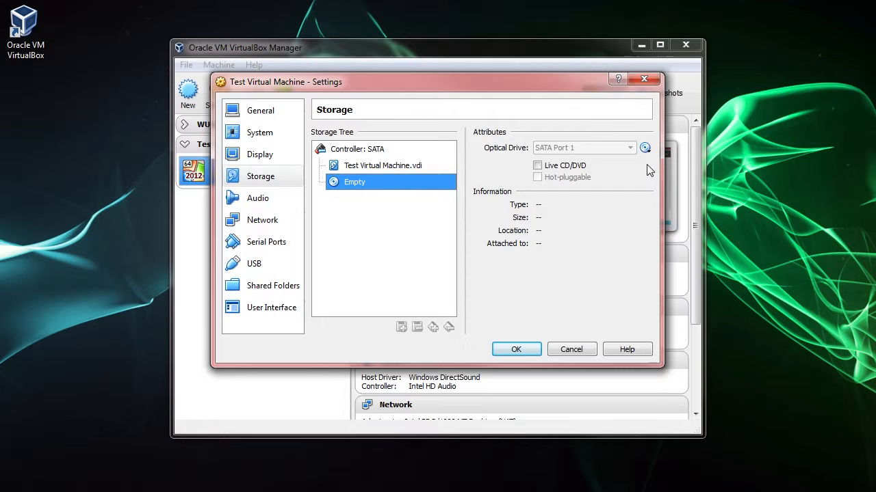
# - Insert the Windows Server evaluation ISO as a live CD/DVD and save the settings
pyautogui.click(643, 147)
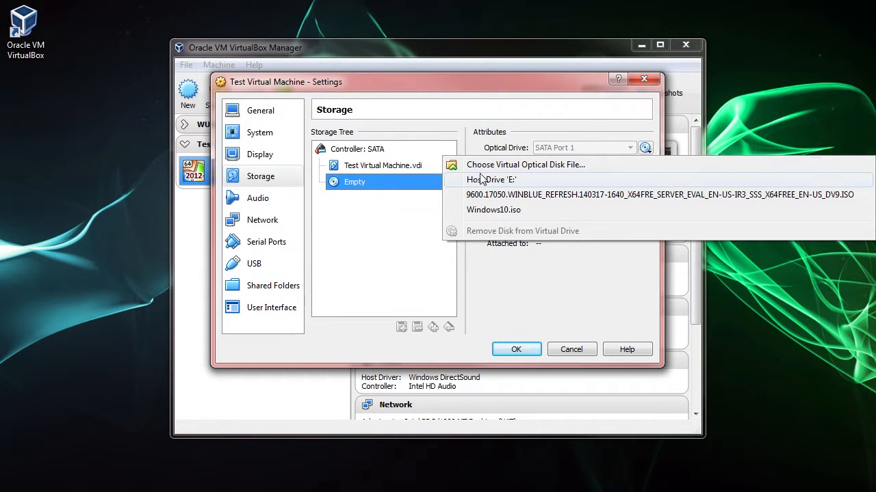
pyautogui.click(660, 194)
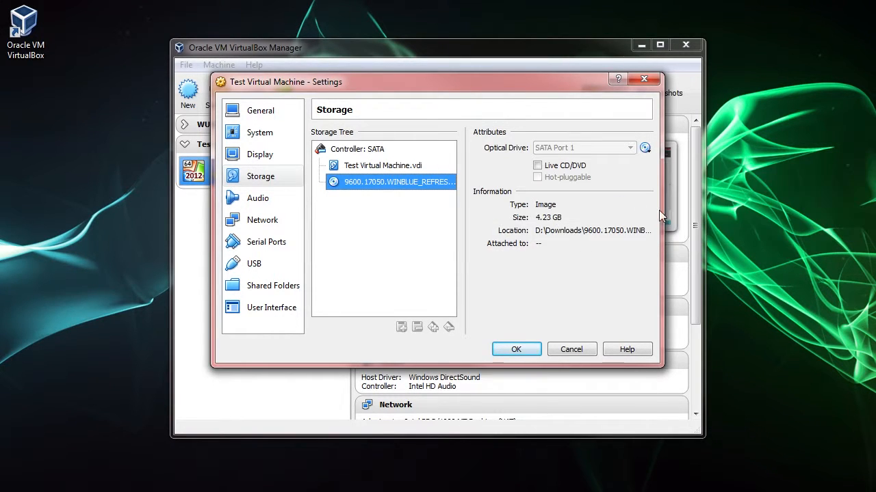
pyautogui.click(538, 165)
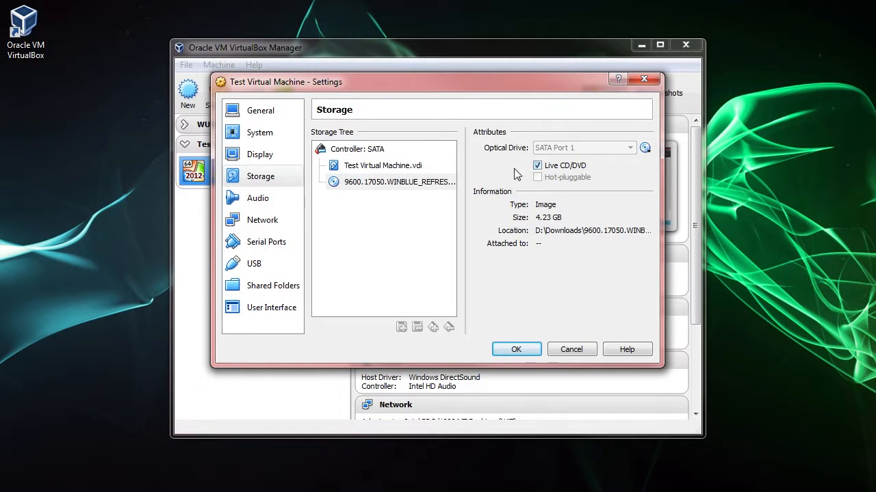
pyautogui.click(515, 349)
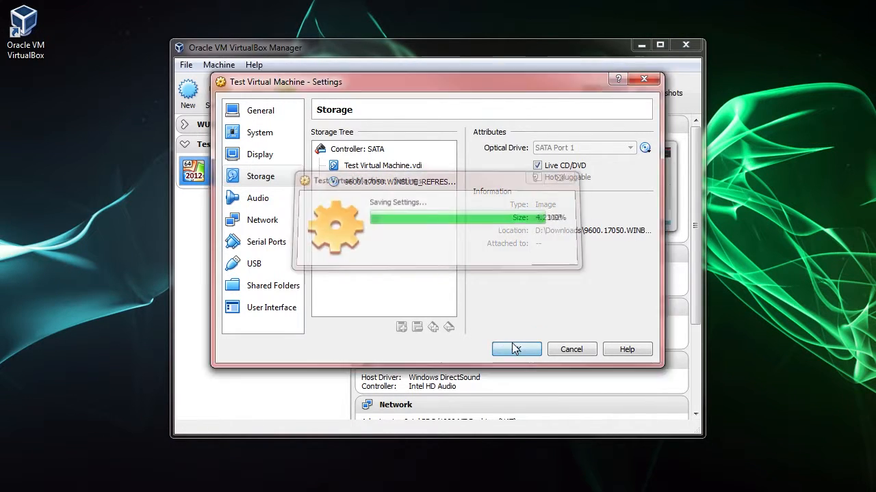
pyautogui.click(515, 349)
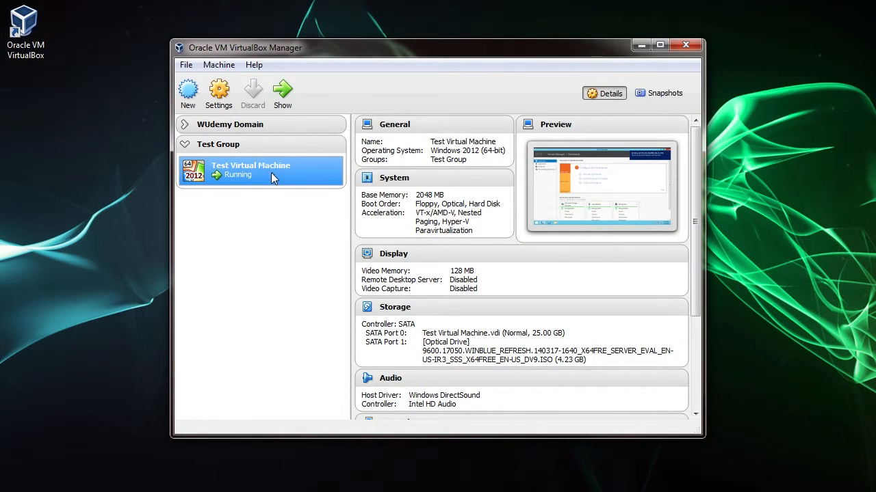
# - Show the running VM, confirm the ISO appears as CD Drive (D:) in File Explorer, then close Explorer
pyautogui.rightClick(251, 169)
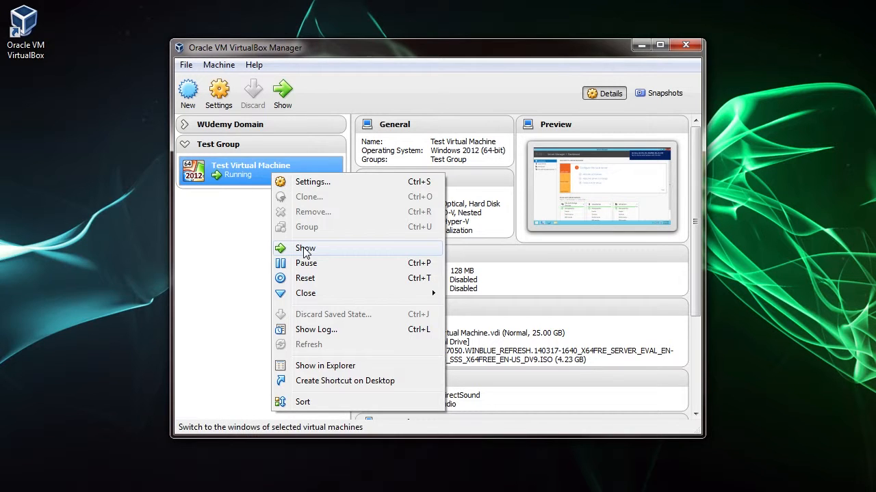
pyautogui.click(305, 249)
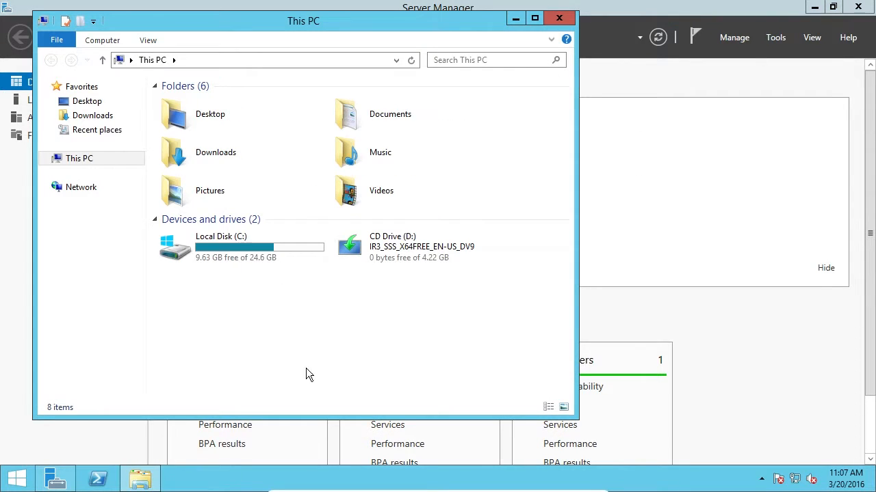
pyautogui.moveTo(139, 477)
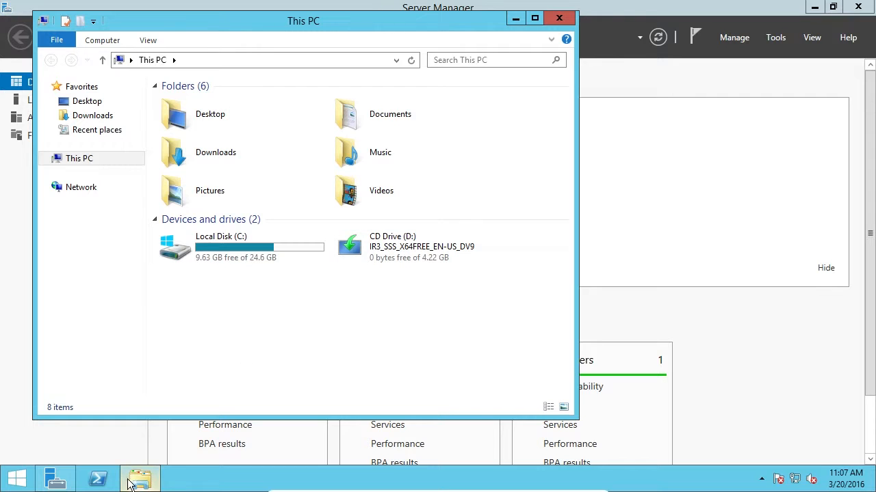
pyautogui.click(416, 247)
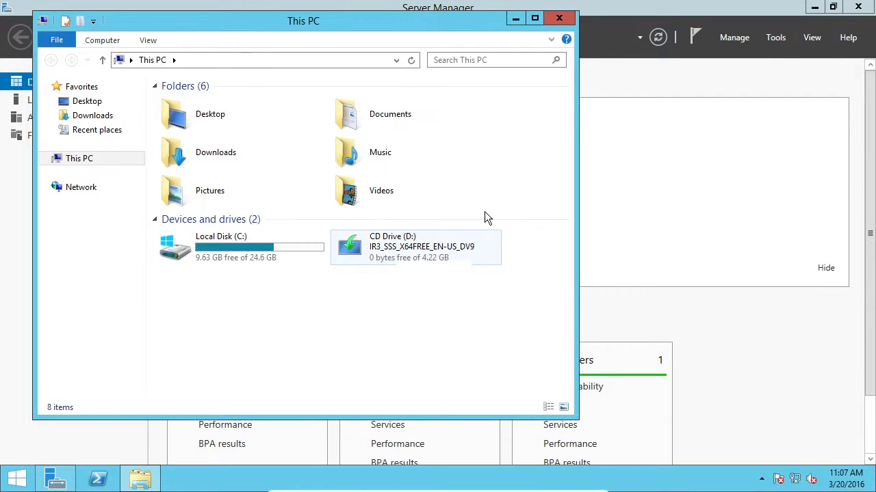
pyautogui.click(559, 18)
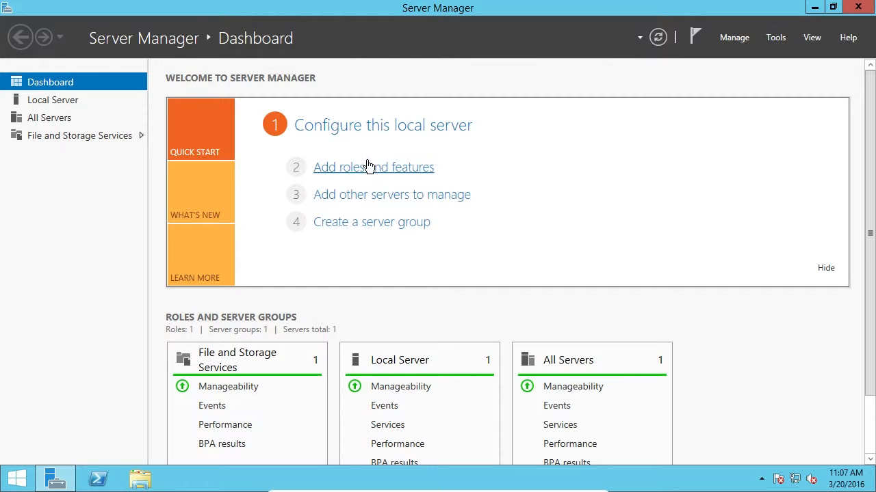
pyautogui.moveTo(722, 49)
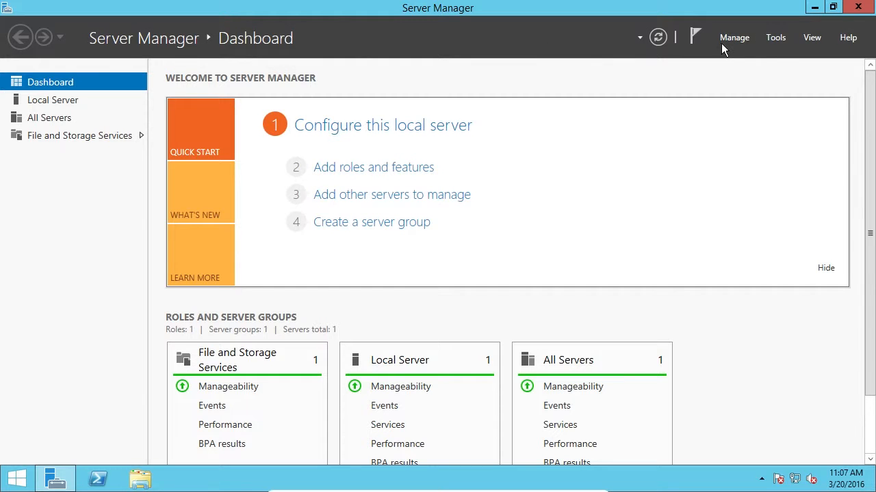
# - Start Add Roles and Features with role-based installation on TSERV2012, reaching role selection
pyautogui.click(373, 167)
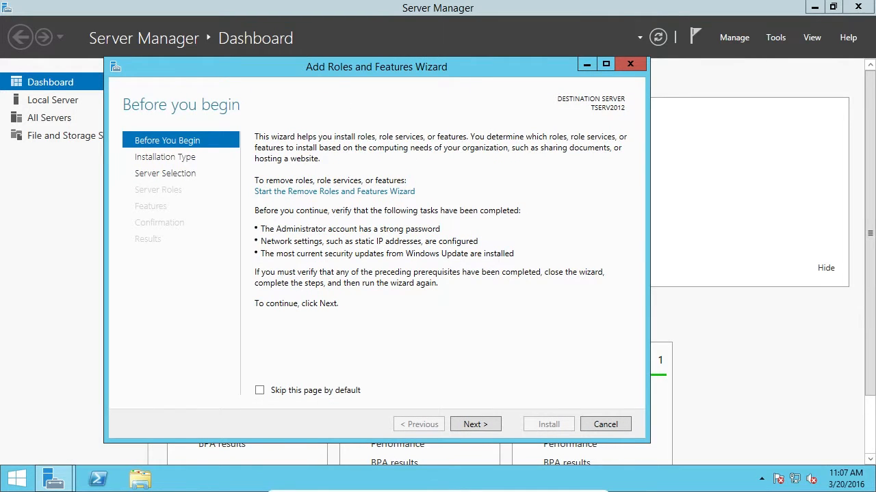
pyautogui.click(475, 424)
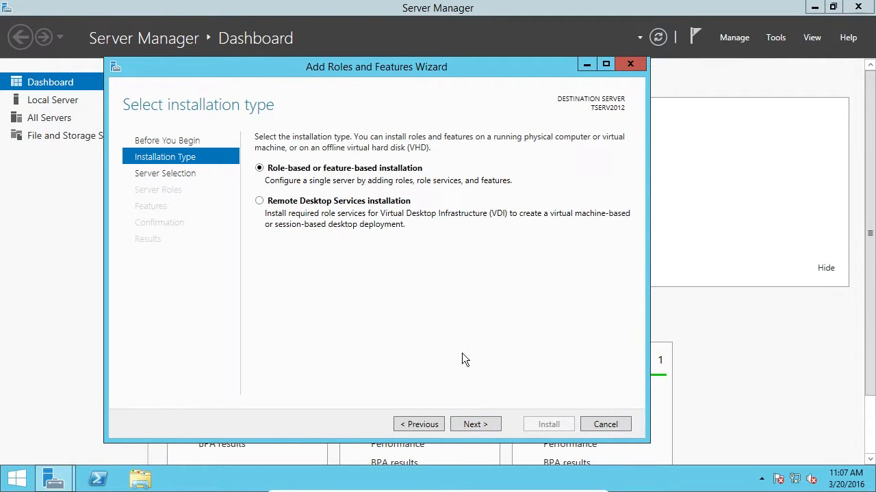
pyautogui.moveTo(356, 171)
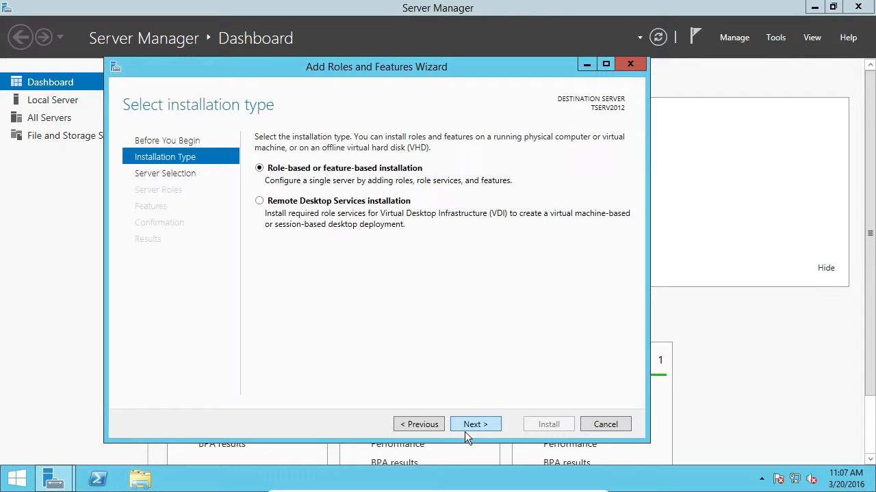
pyautogui.click(474, 424)
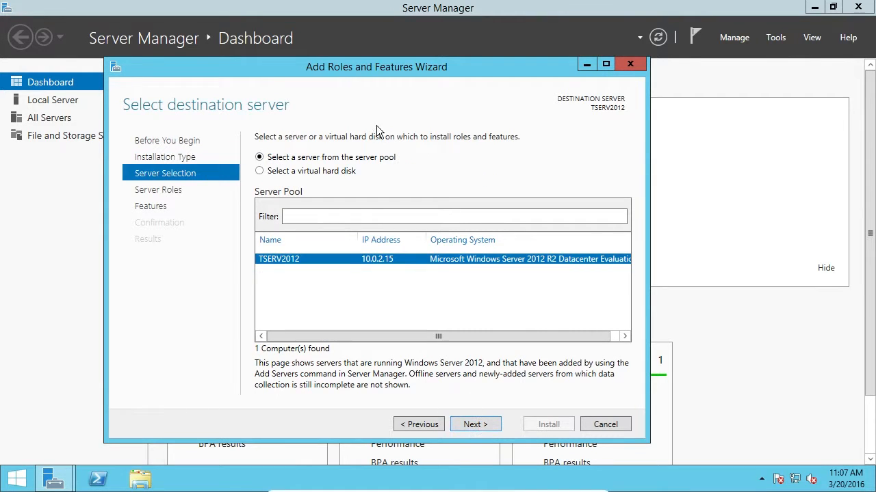
pyautogui.moveTo(369, 276)
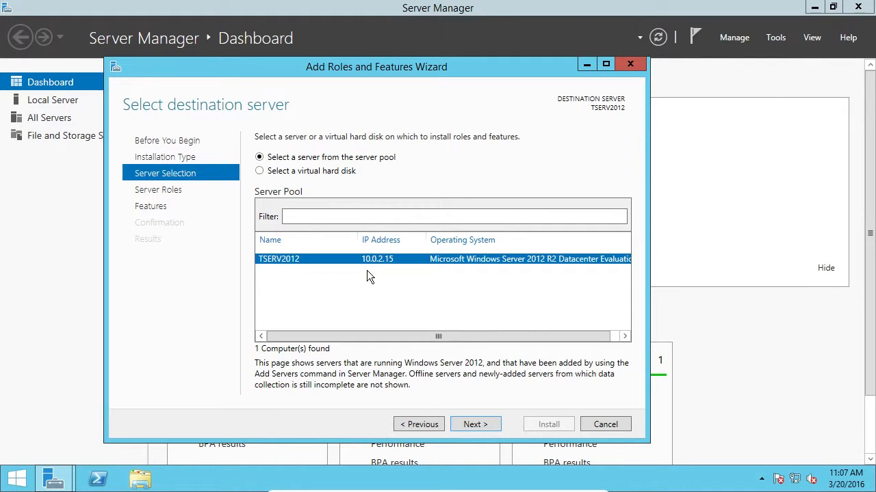
pyautogui.moveTo(317, 272)
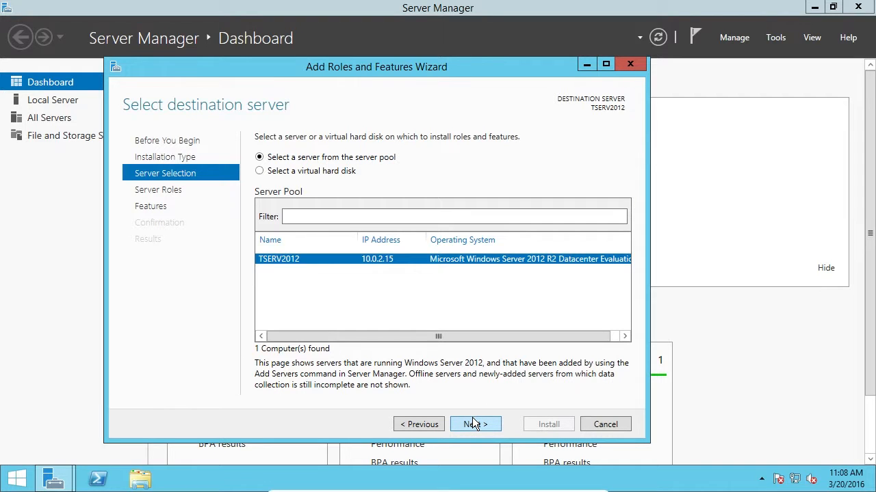
pyautogui.click(475, 424)
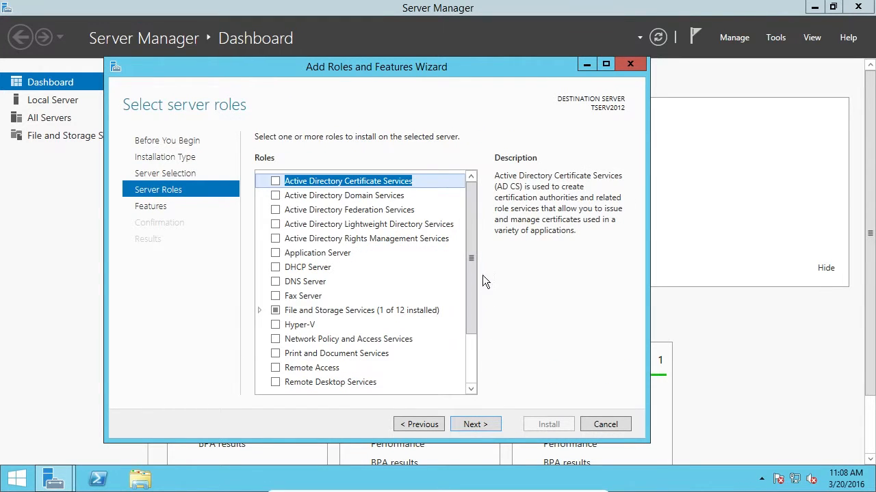
pyautogui.moveTo(286, 198)
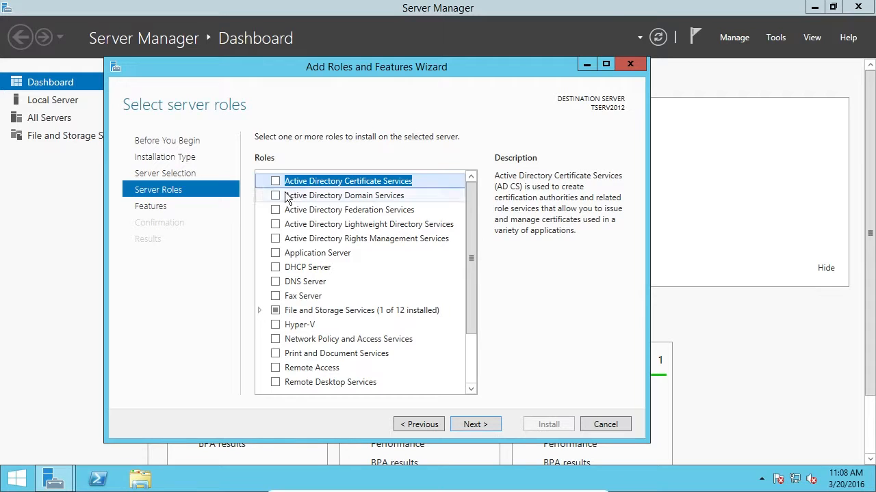
pyautogui.moveTo(265, 260)
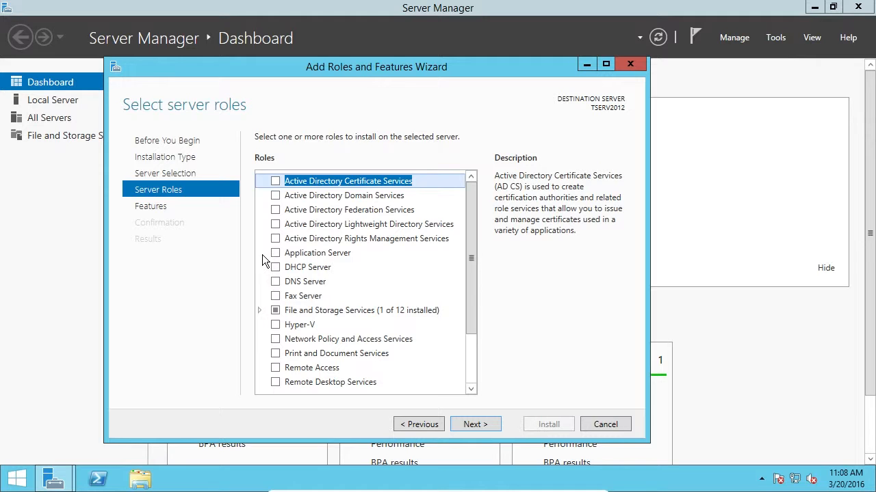
# - Review Active Directory Domain Services, then select Windows Server Essentials Experience at the list's end
pyautogui.click(344, 195)
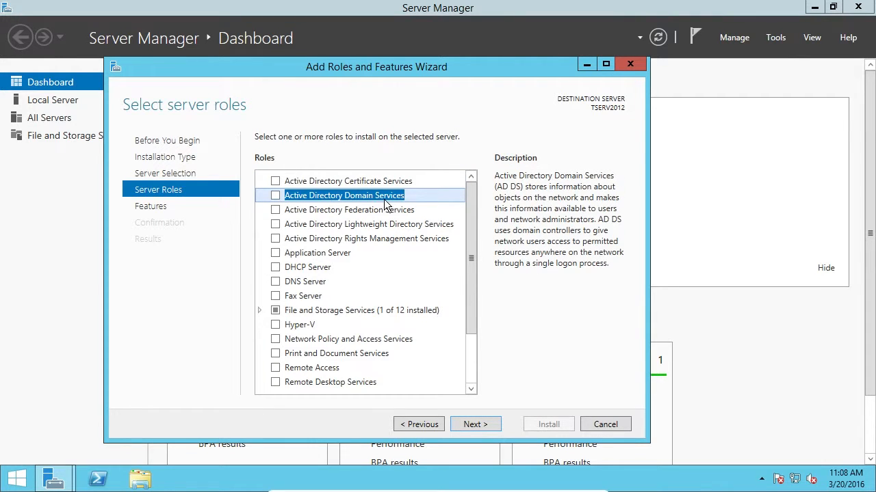
pyautogui.moveTo(312, 267)
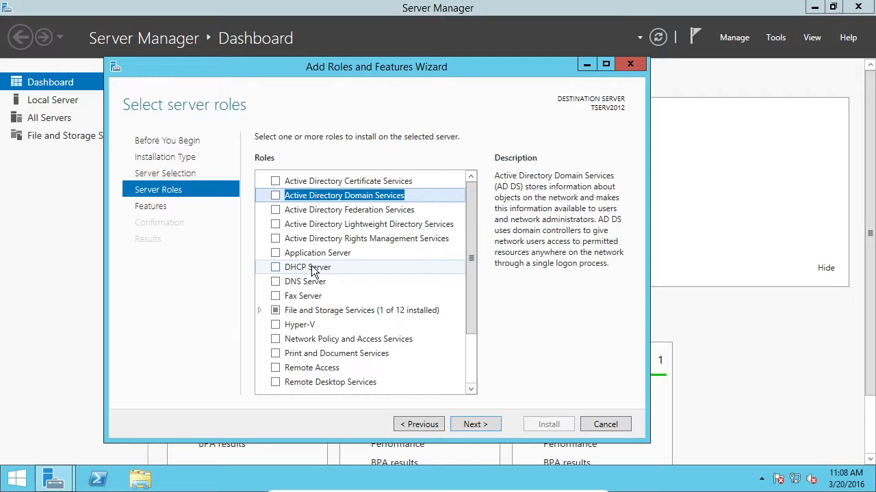
pyautogui.moveTo(279, 304)
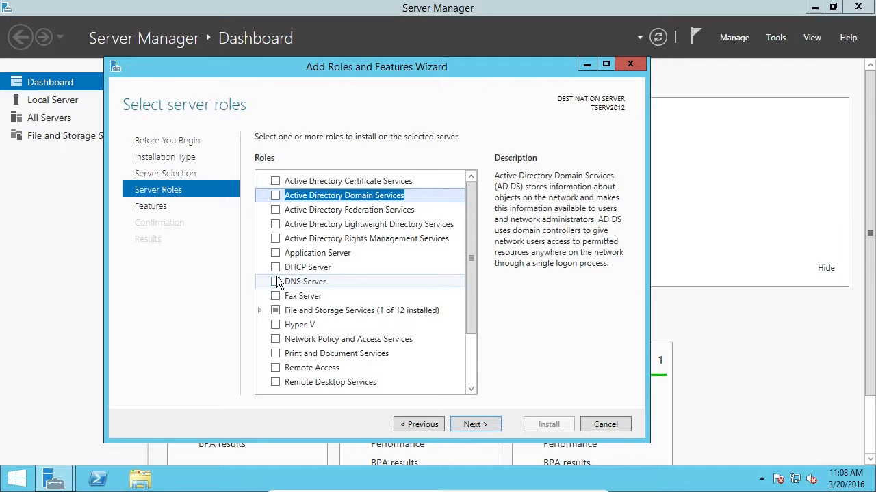
pyautogui.moveTo(318, 281)
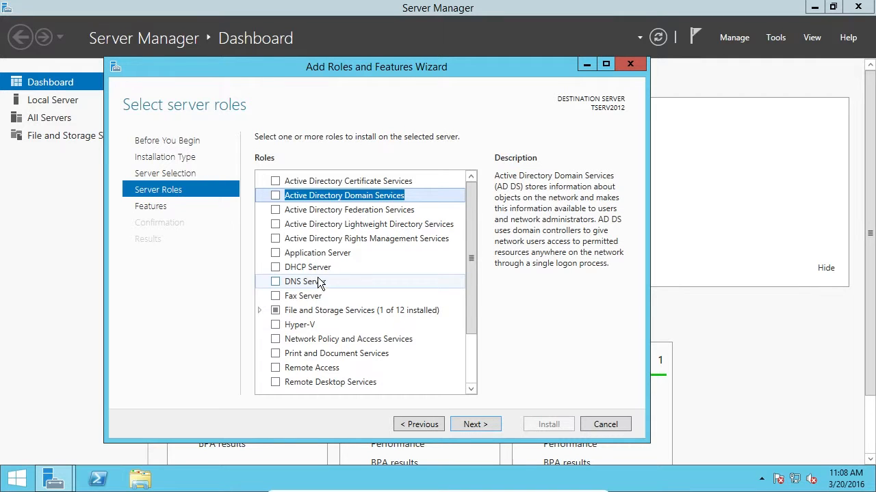
pyautogui.moveTo(288, 287)
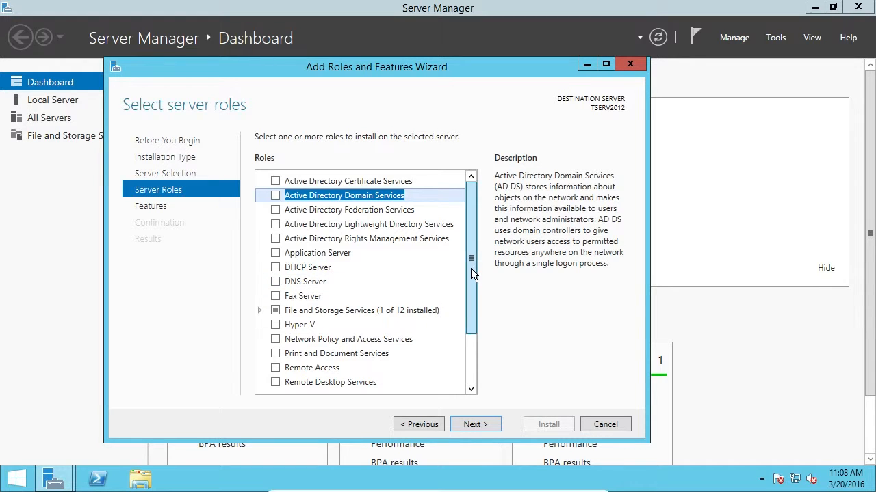
pyautogui.scroll(-3)
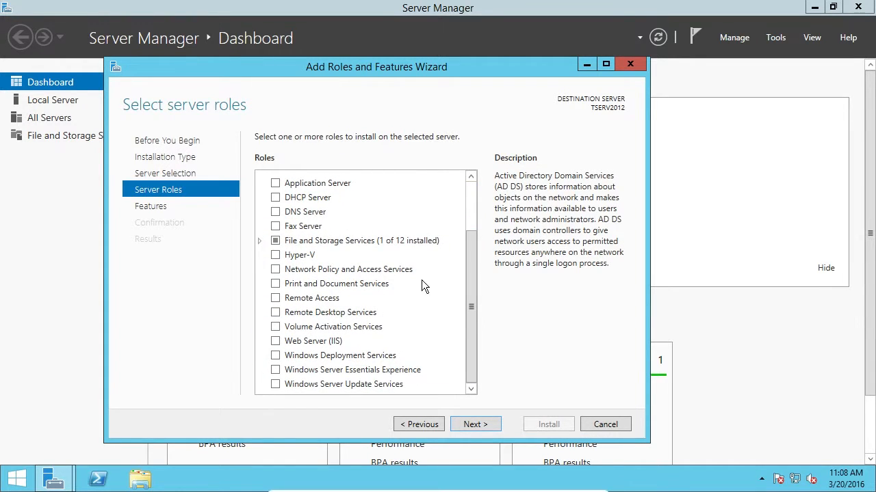
pyautogui.moveTo(325, 341)
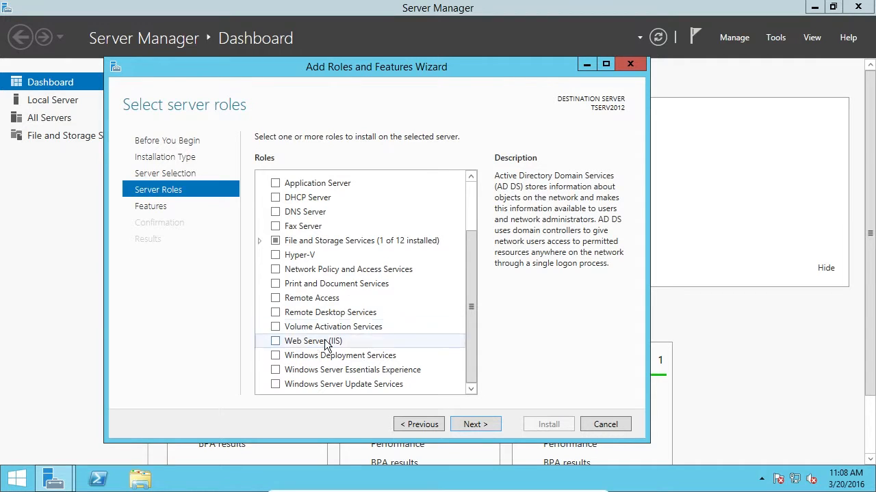
pyautogui.click(352, 370)
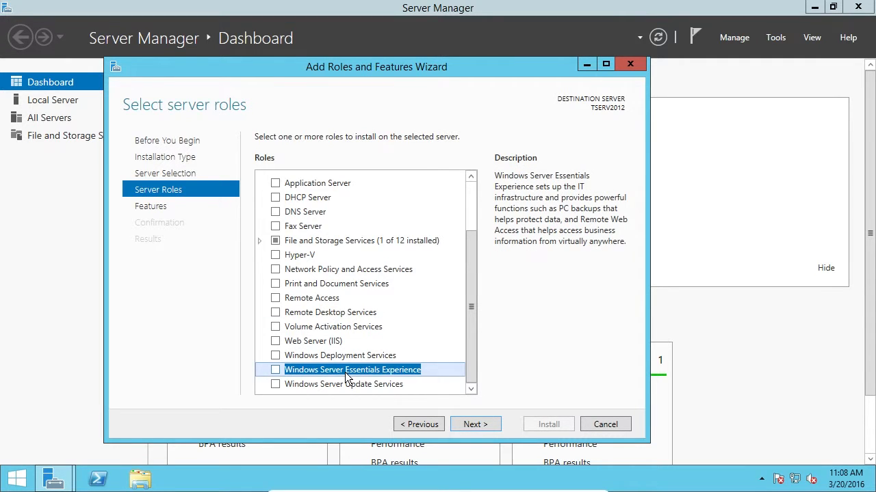
# - Check Windows Server Essentials Experience and add its required features, including Web Server (IIS)
pyautogui.click(275, 369)
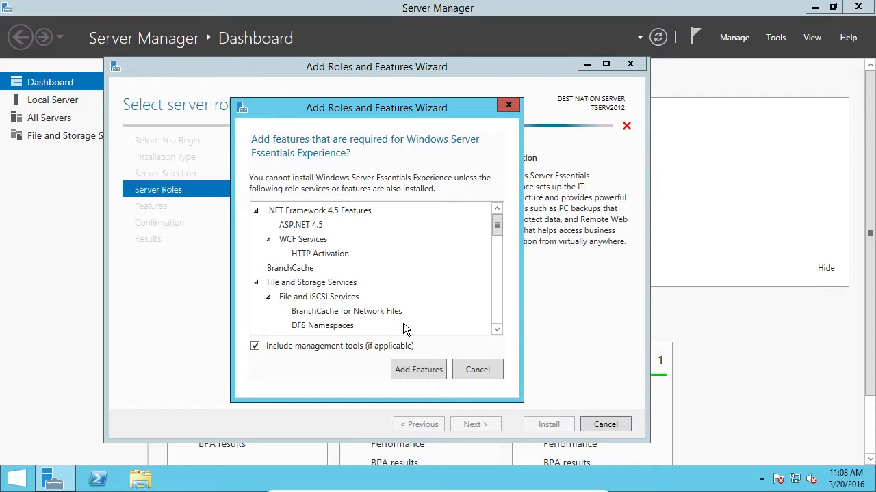
pyautogui.moveTo(282, 192)
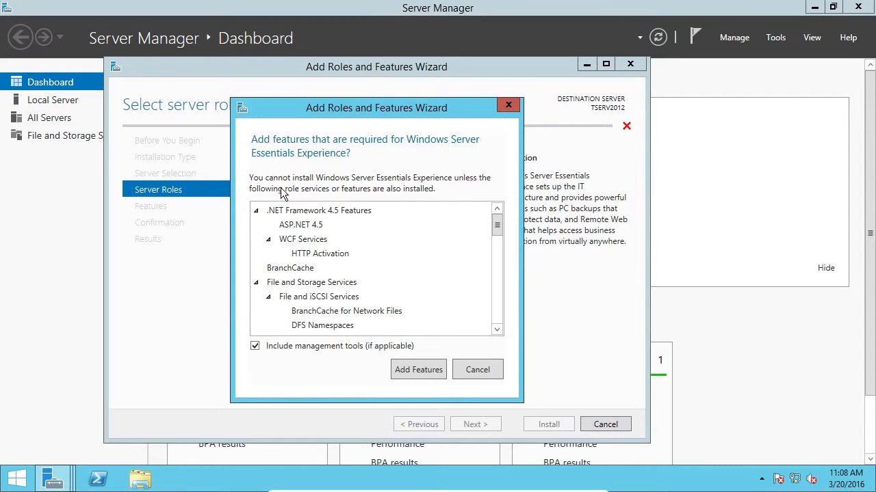
pyautogui.moveTo(336, 149)
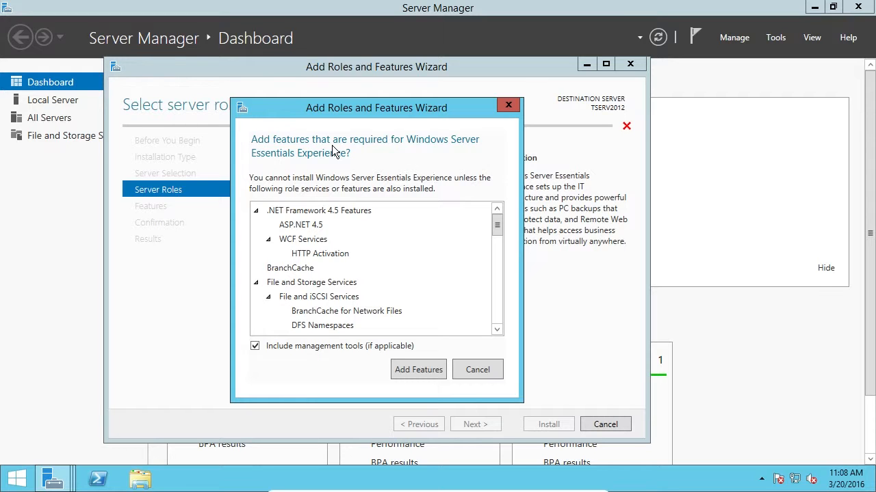
pyautogui.scroll(-3)
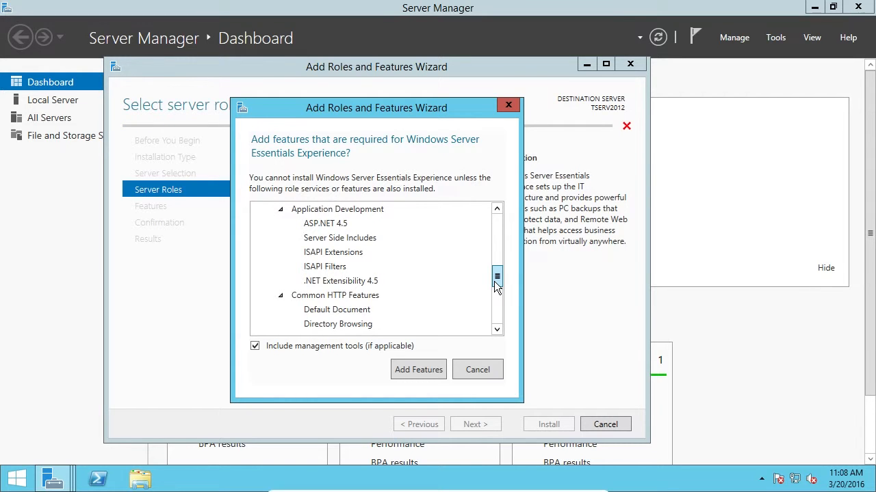
pyautogui.scroll(-3)
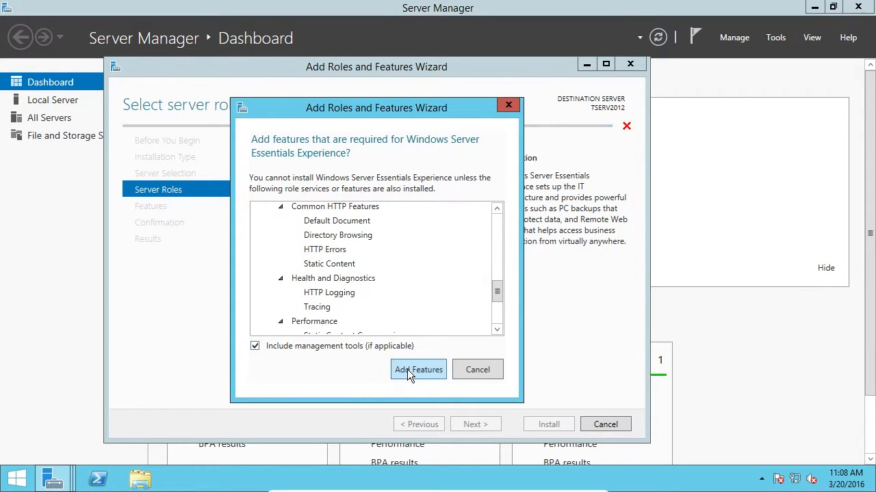
pyautogui.click(419, 369)
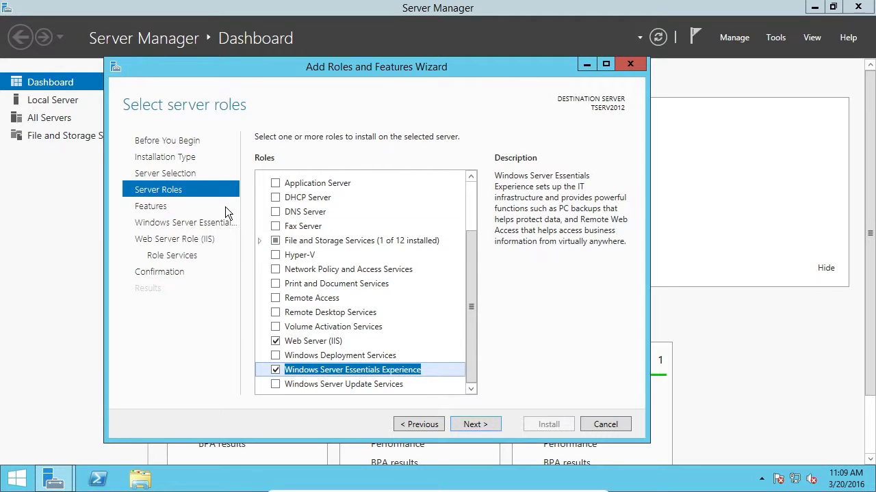
# - Advance past Features, Essentials, Web Server Role and Role Services to the Confirmation list
pyautogui.click(475, 424)
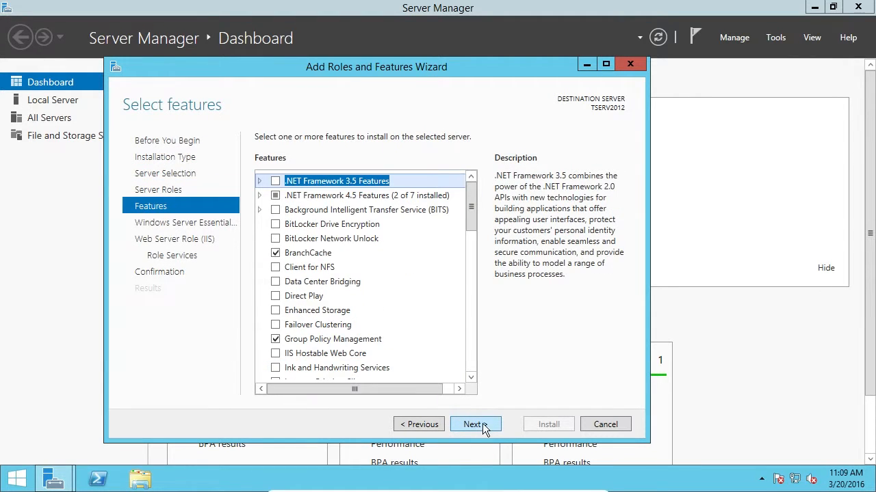
pyautogui.moveTo(476, 235)
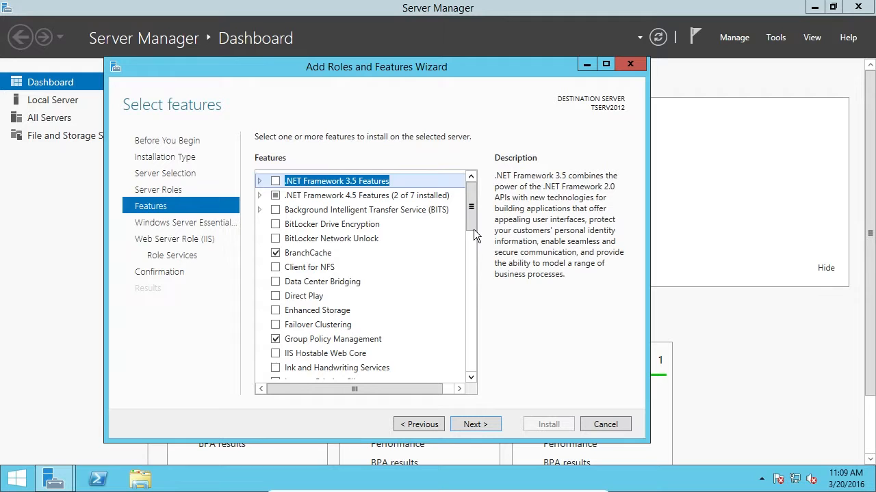
pyautogui.scroll(-3)
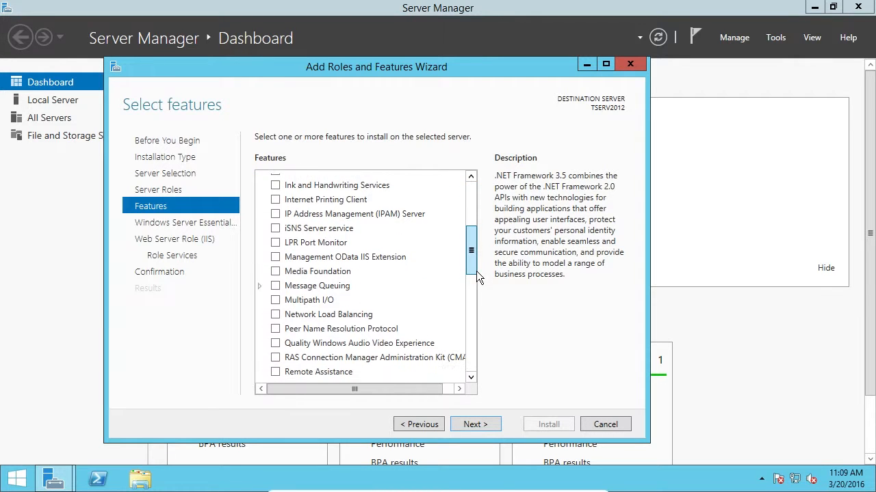
pyautogui.moveTo(476, 424)
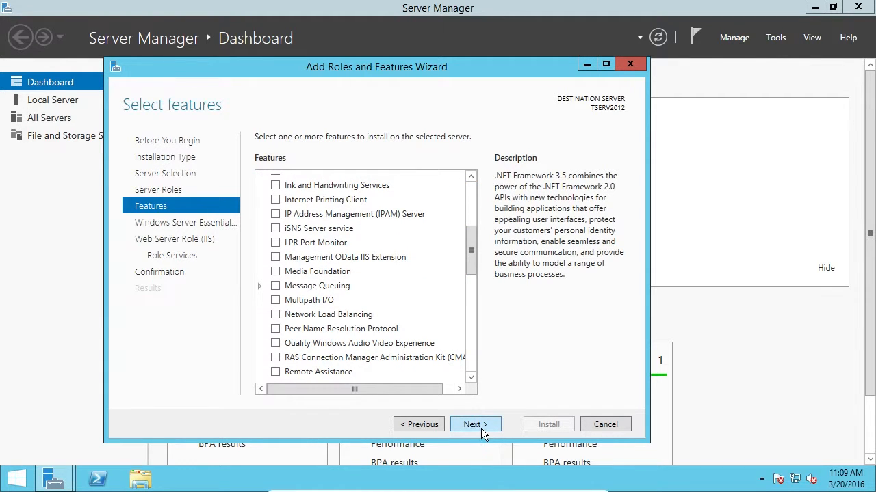
pyautogui.click(474, 424)
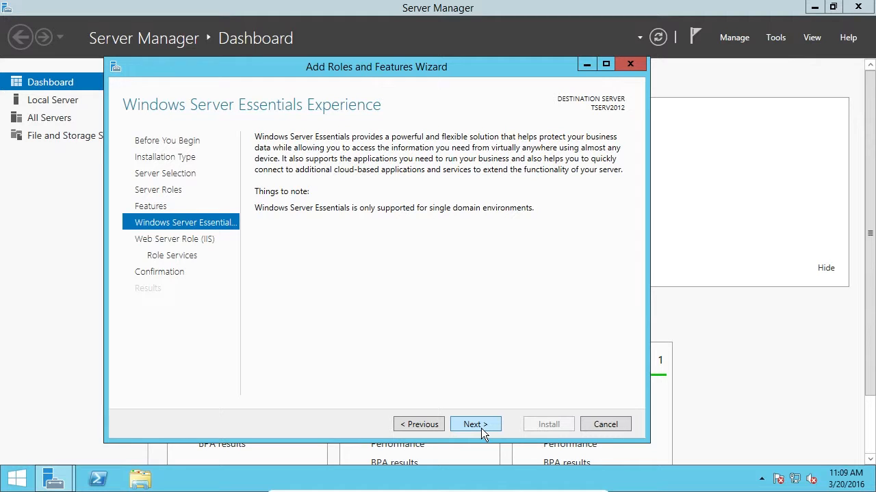
pyautogui.click(475, 424)
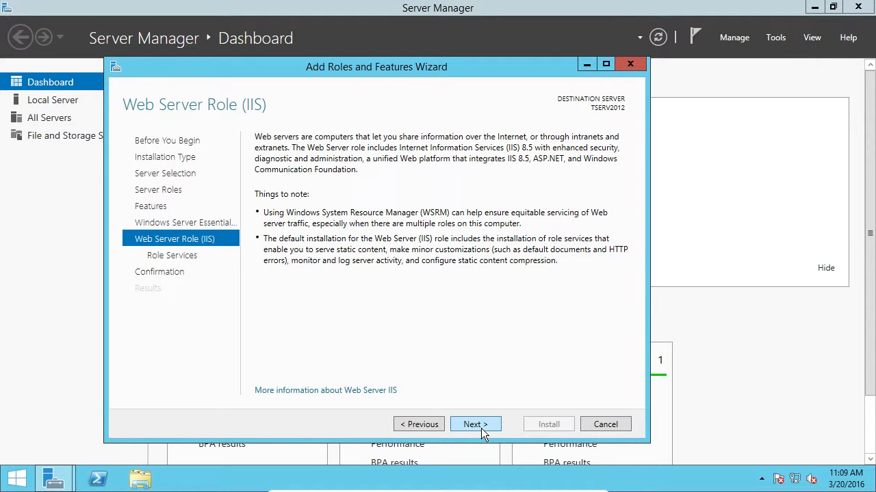
pyautogui.click(476, 424)
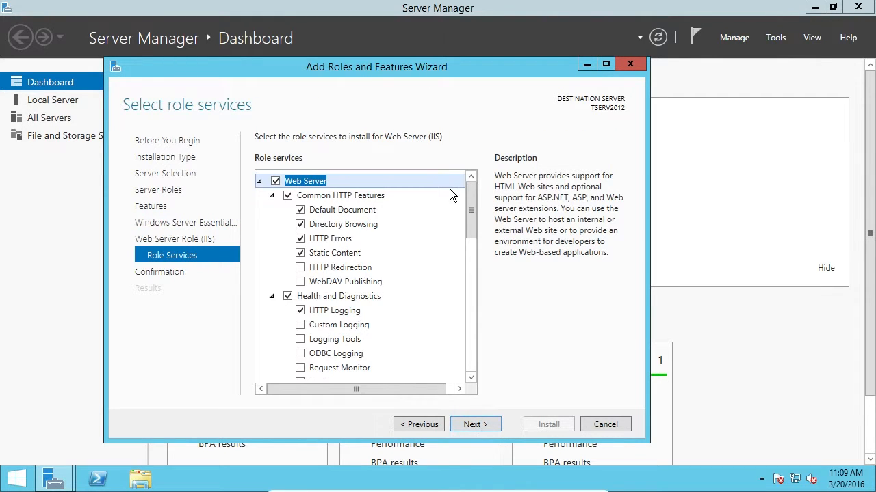
pyautogui.scroll(-3)
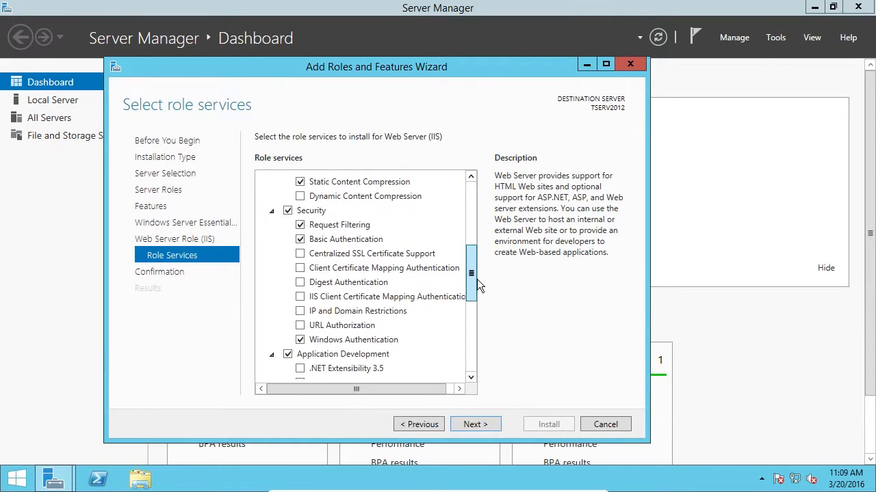
pyautogui.click(475, 424)
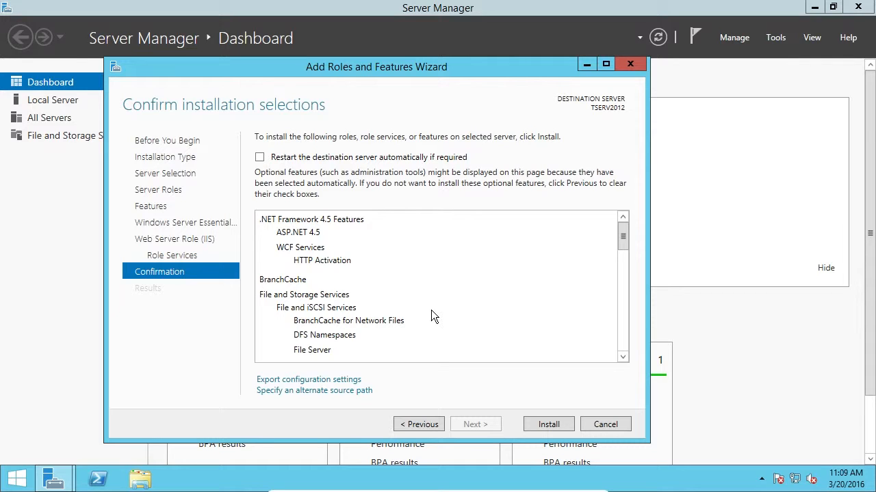
pyautogui.moveTo(348, 384)
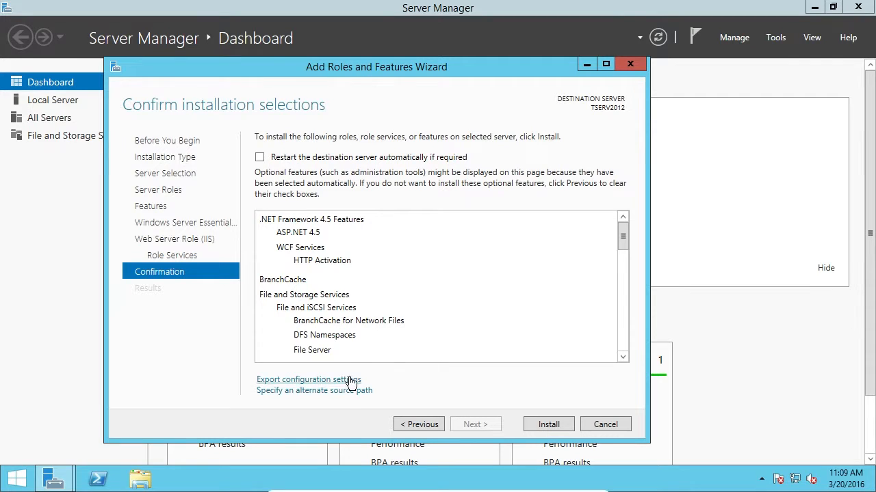
pyautogui.moveTo(293, 391)
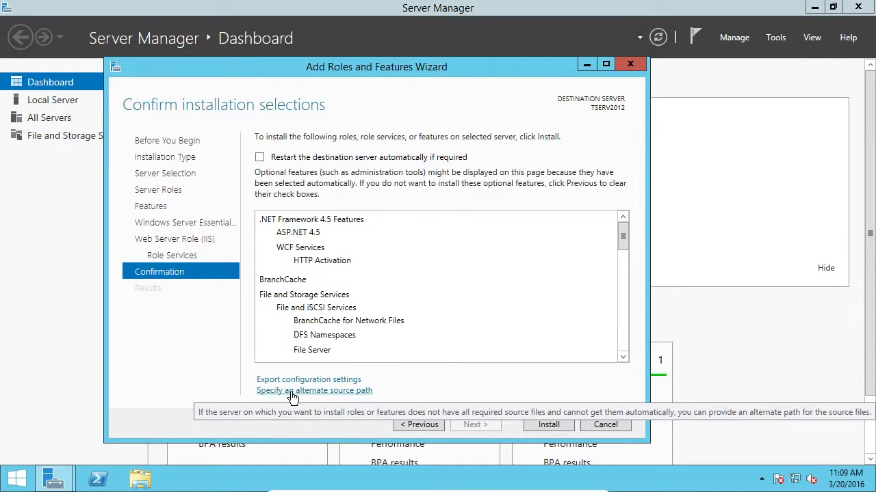
# - Bring up the Specify Alternate Source Path dialog and move it aside
pyautogui.click(315, 390)
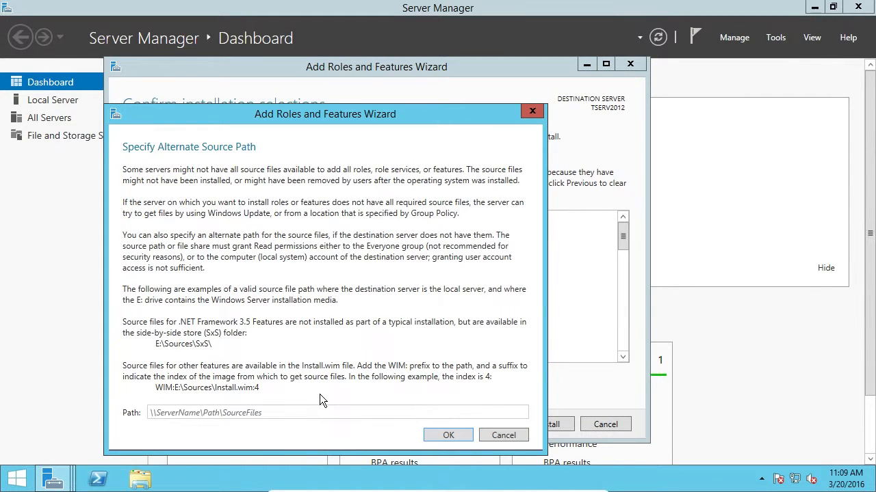
pyautogui.moveTo(334, 162)
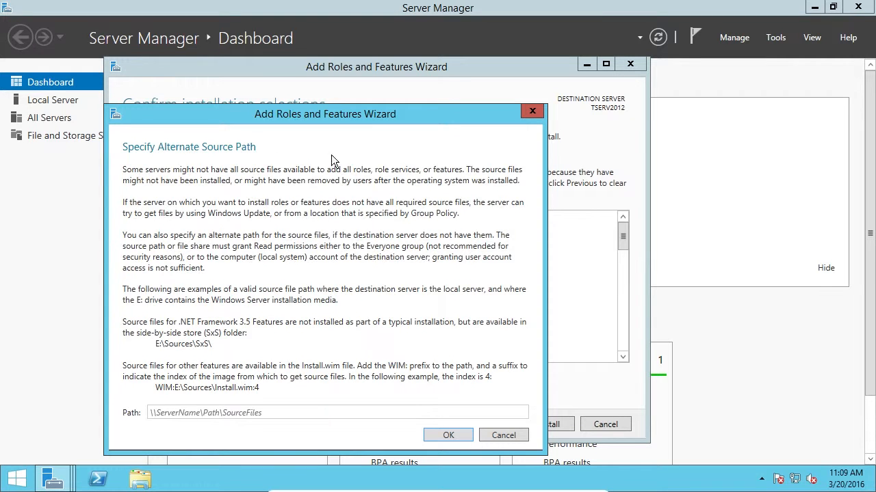
pyautogui.moveTo(368, 124)
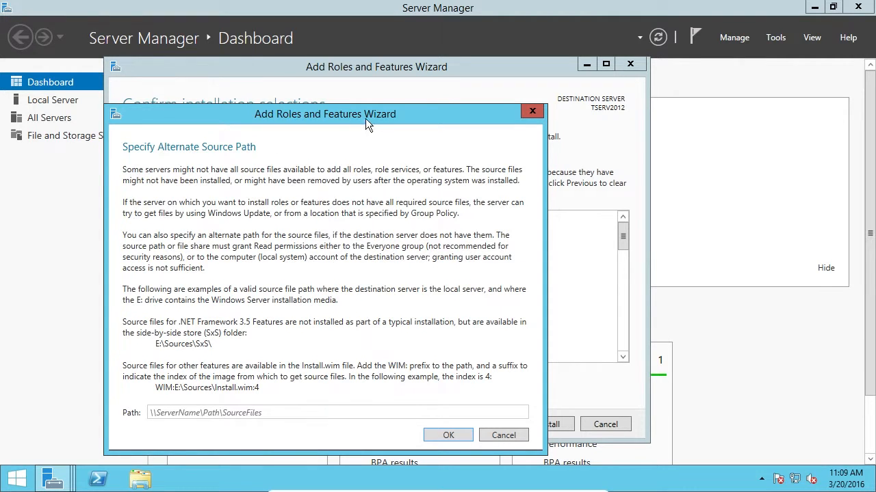
pyautogui.moveTo(326, 114); pyautogui.dragTo(366, 87)
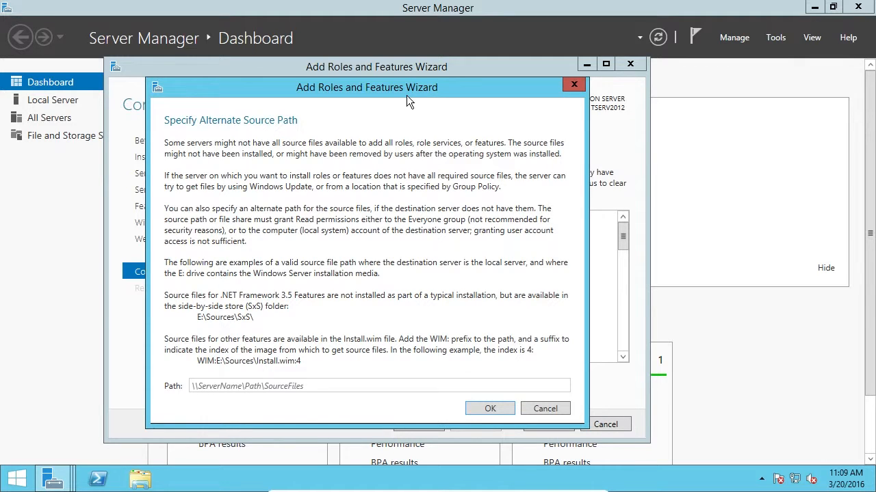
pyautogui.moveTo(181, 457)
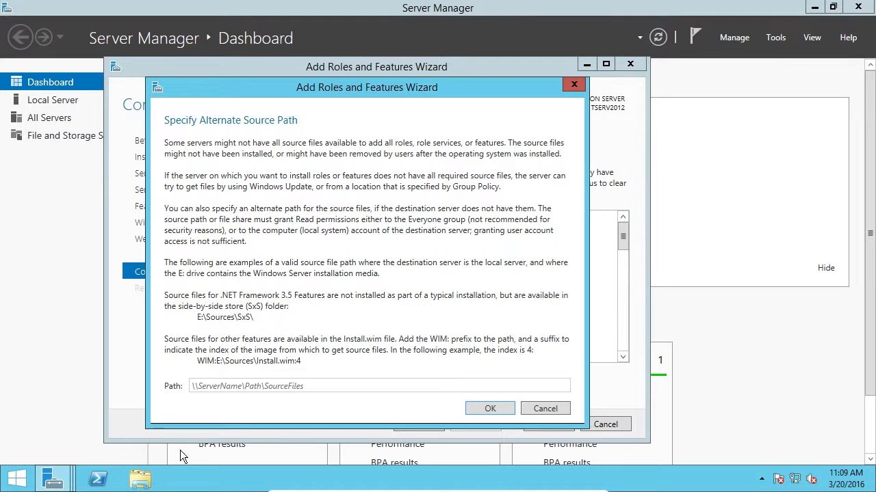
# - Browse CD Drive (D:) to sources\sxs, copy its path from the address bar, then close Explorer
pyautogui.click(140, 479)
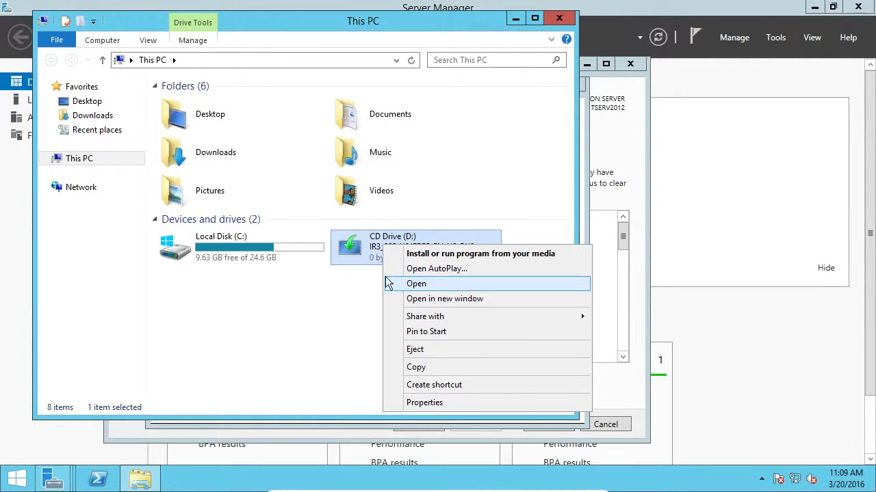
pyautogui.moveTo(433, 303)
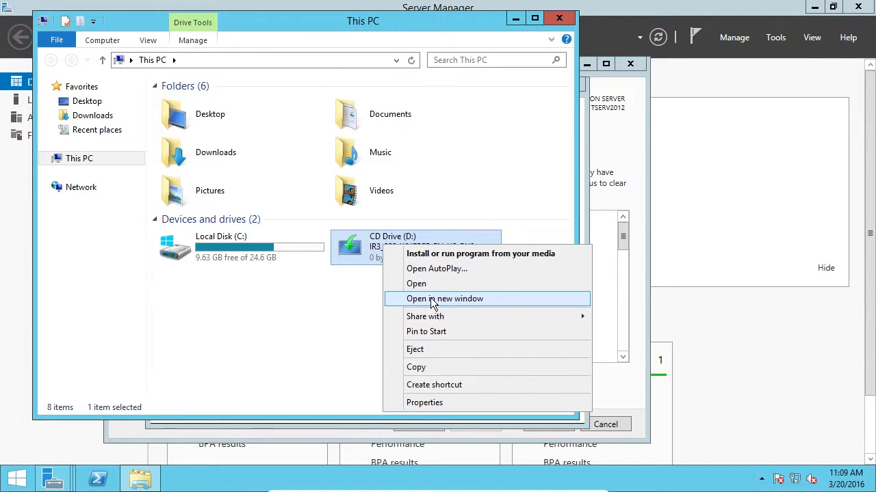
pyautogui.click(416, 283)
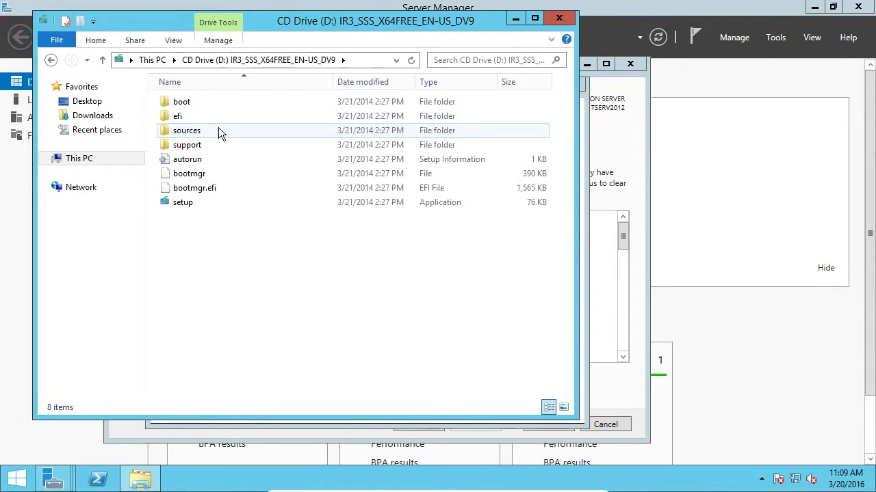
pyautogui.doubleClick(186, 130)
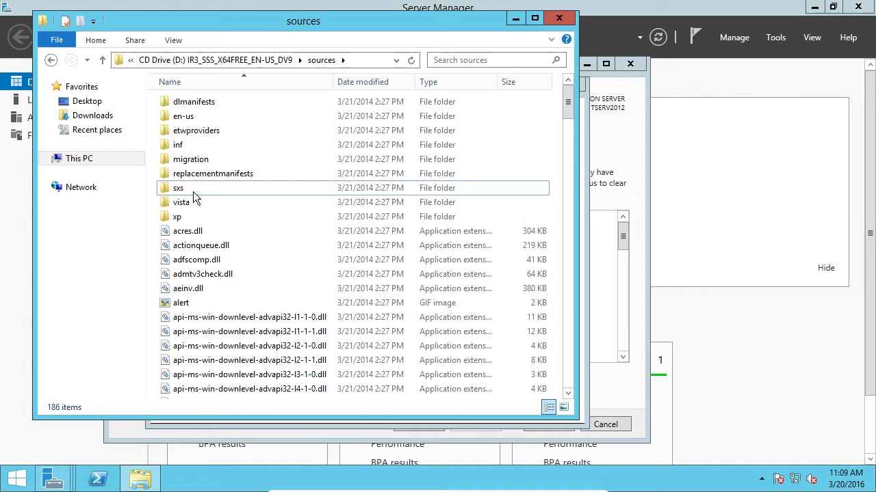
pyautogui.doubleClick(178, 188)
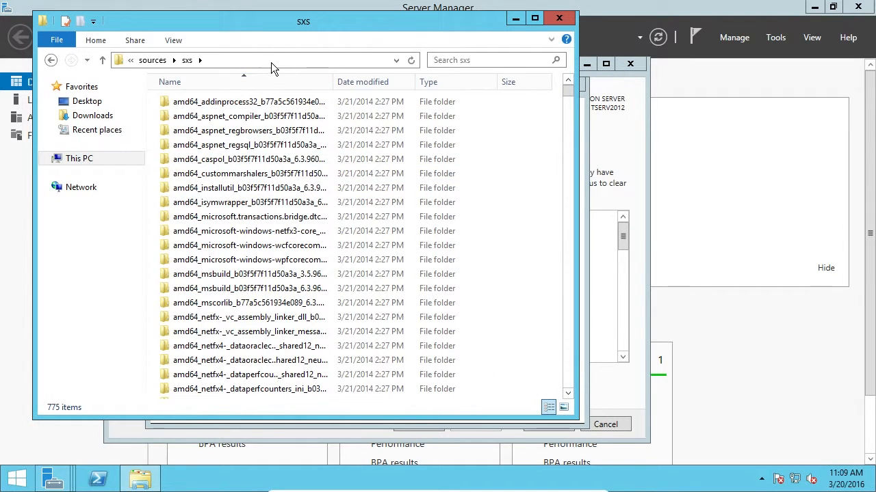
pyautogui.click(273, 60)
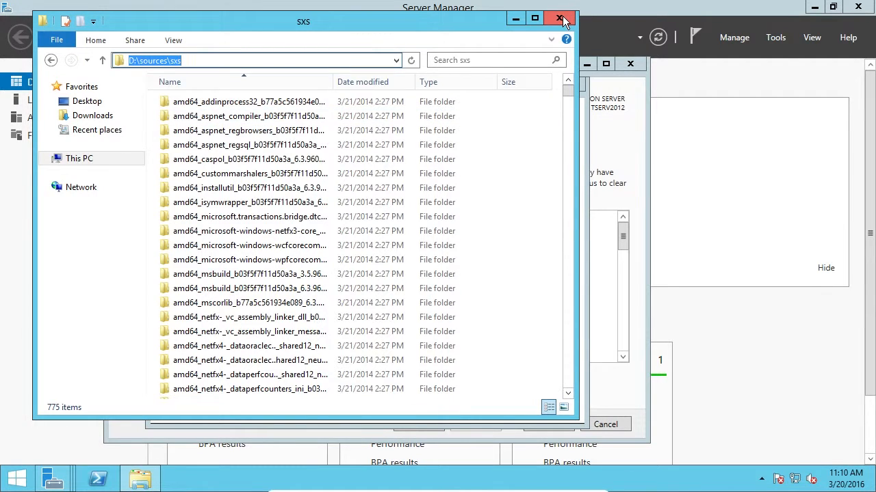
pyautogui.click(561, 20)
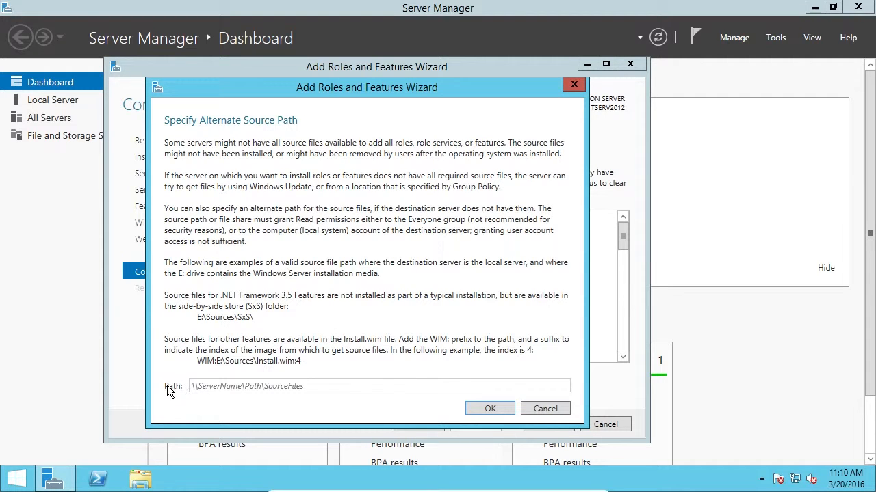
# - Paste D:\sources\sxs as the alternate source path and confirm it
pyautogui.rightClick(380, 386)
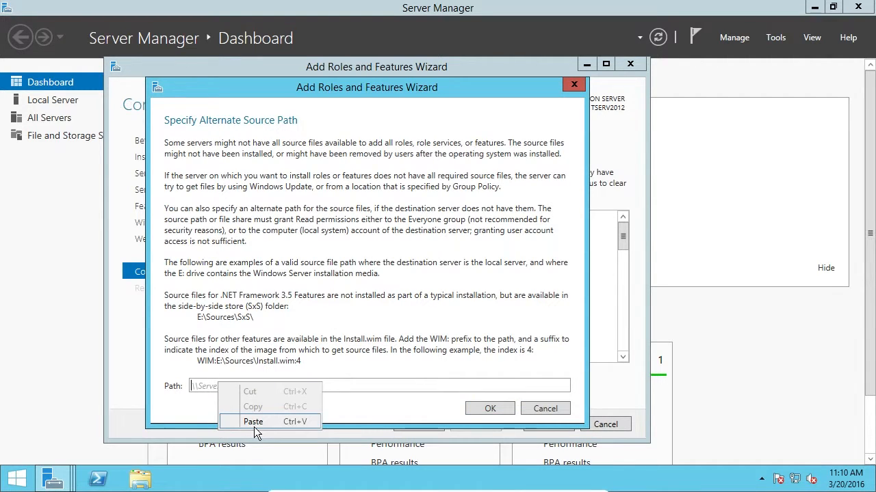
pyautogui.click(253, 421)
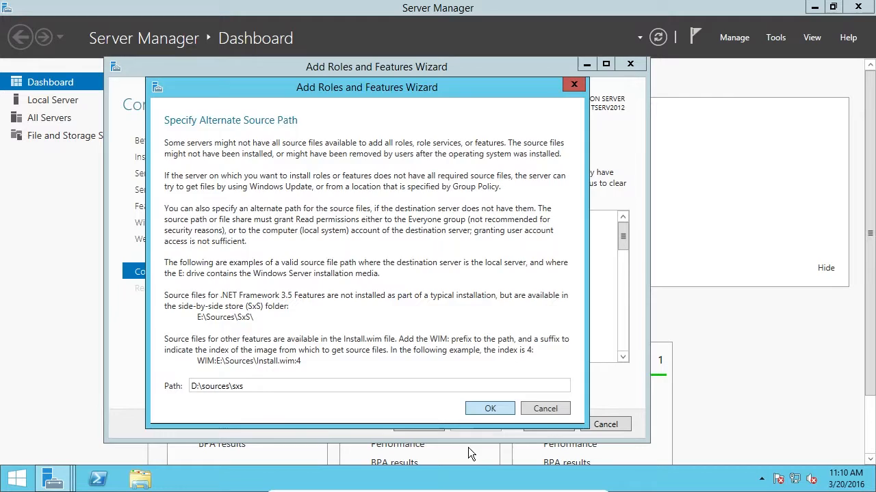
pyautogui.click(490, 407)
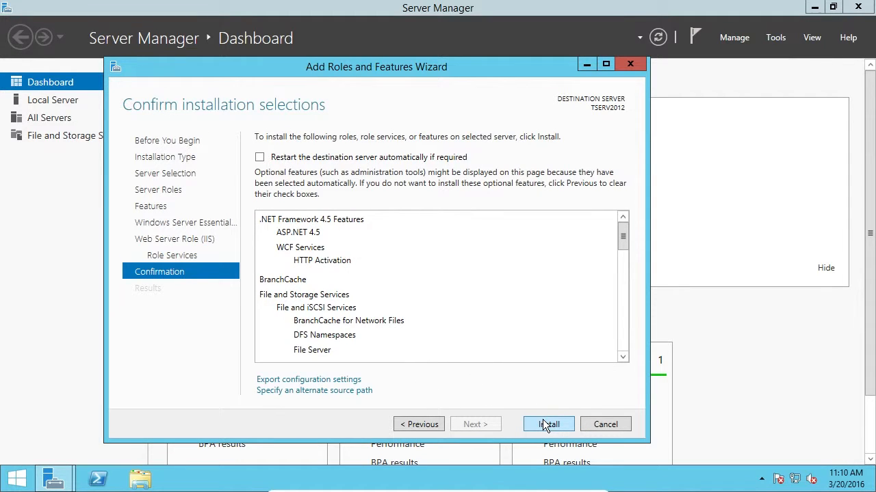
# - Install the selected roles and features, then close the finished wizard
pyautogui.click(548, 424)
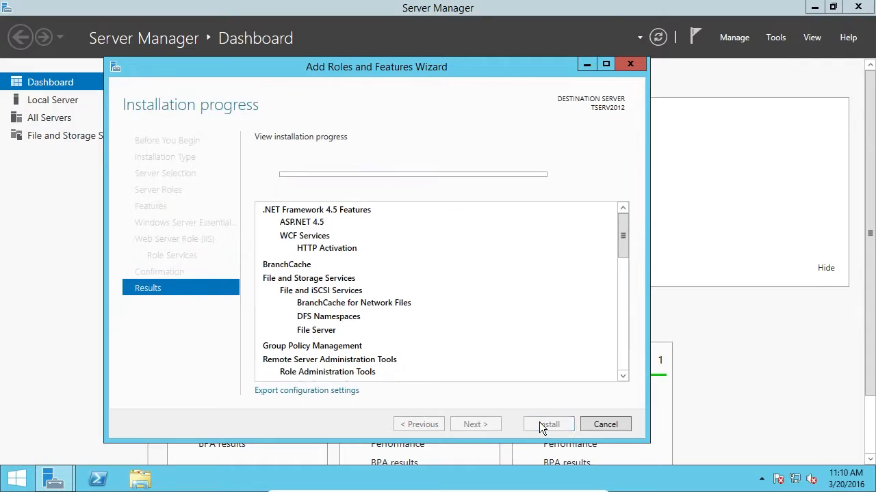
pyautogui.click(547, 424)
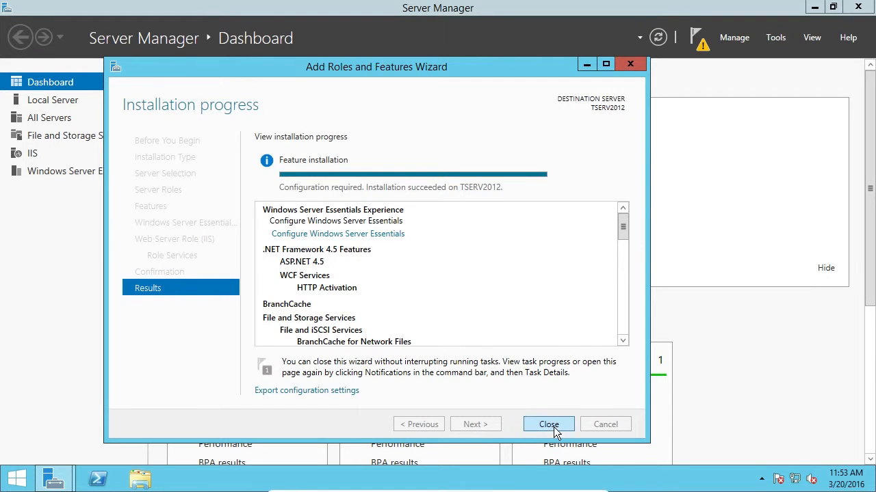
pyautogui.click(547, 424)
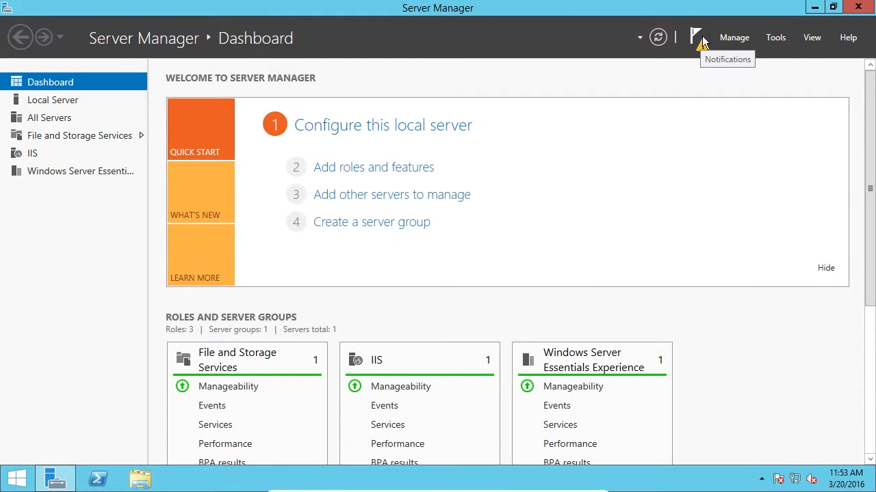
# - From Notifications, launch the Configure Windows Server Essentials wizard
pyautogui.click(696, 37)
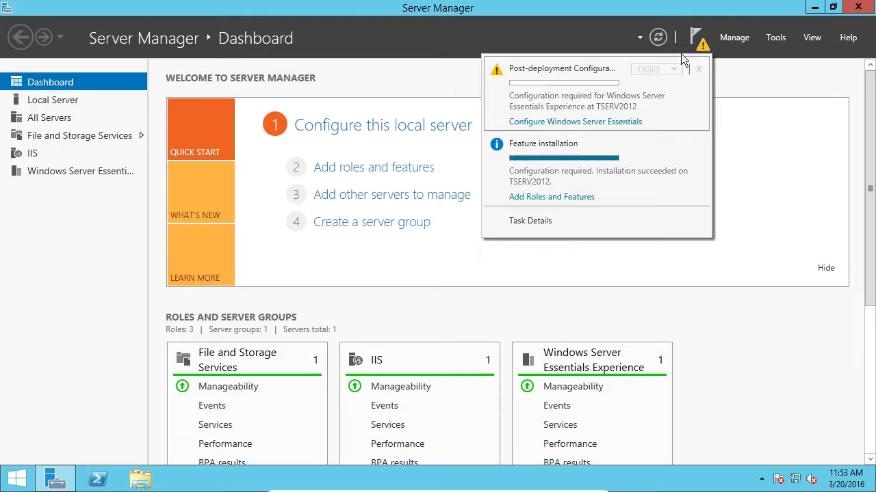
pyautogui.moveTo(535, 90)
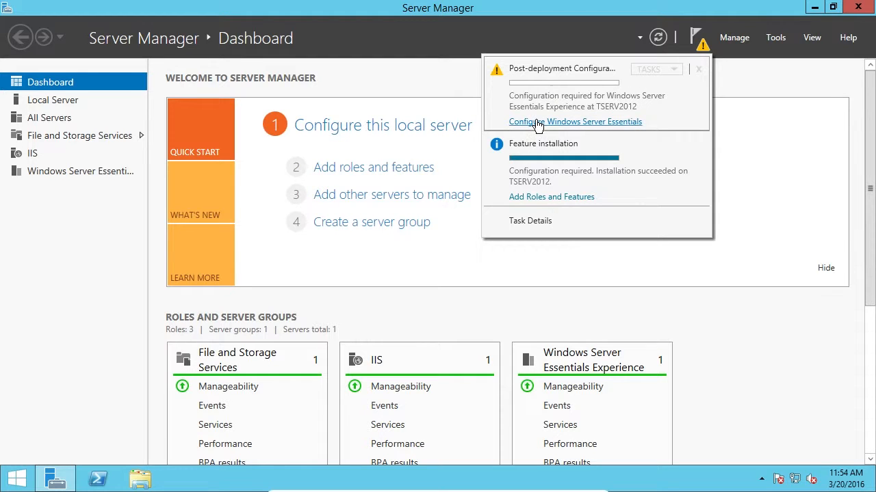
pyautogui.click(574, 121)
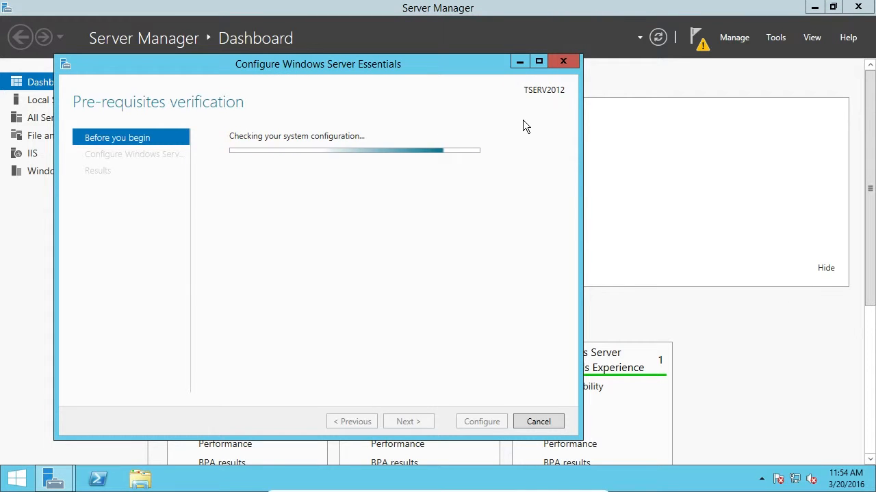
# - Continue past prerequisites and set the company name to ITFlee
pyautogui.click(407, 422)
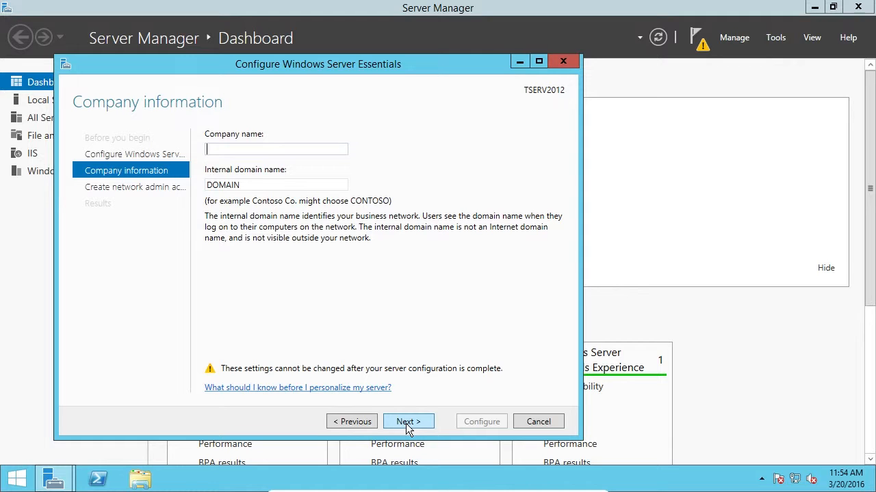
pyautogui.write('IT')
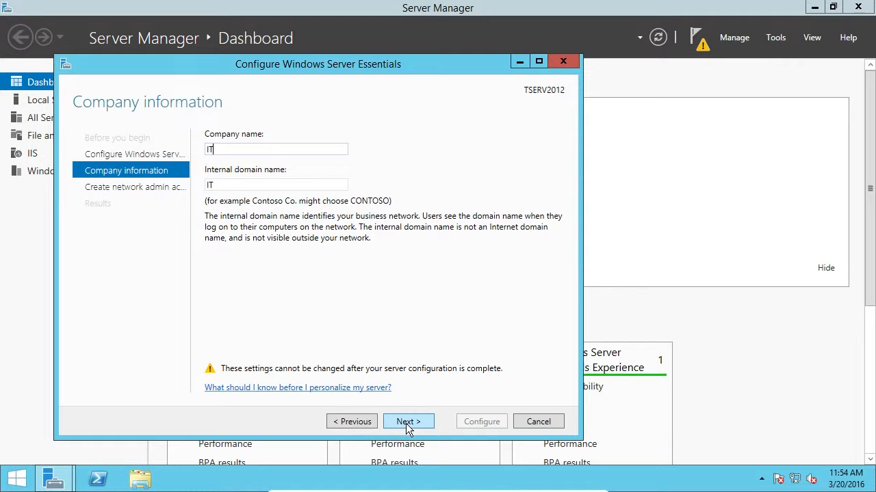
pyautogui.write('Flee')
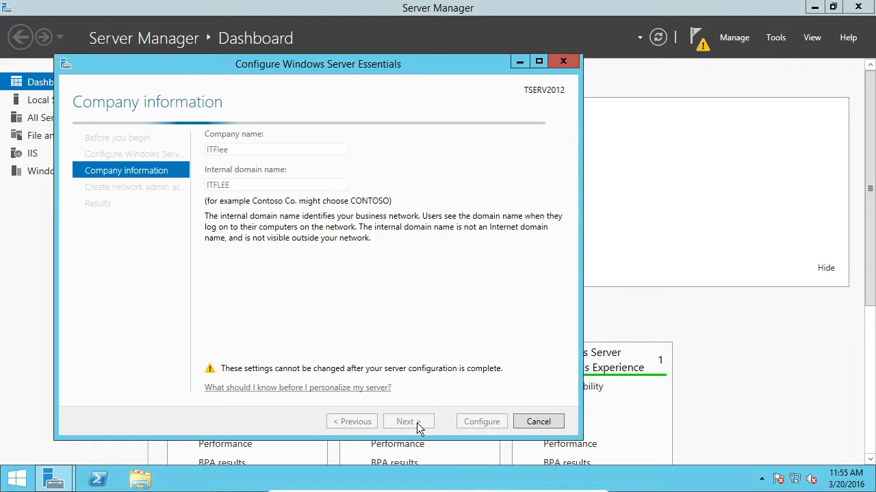
pyautogui.click(408, 421)
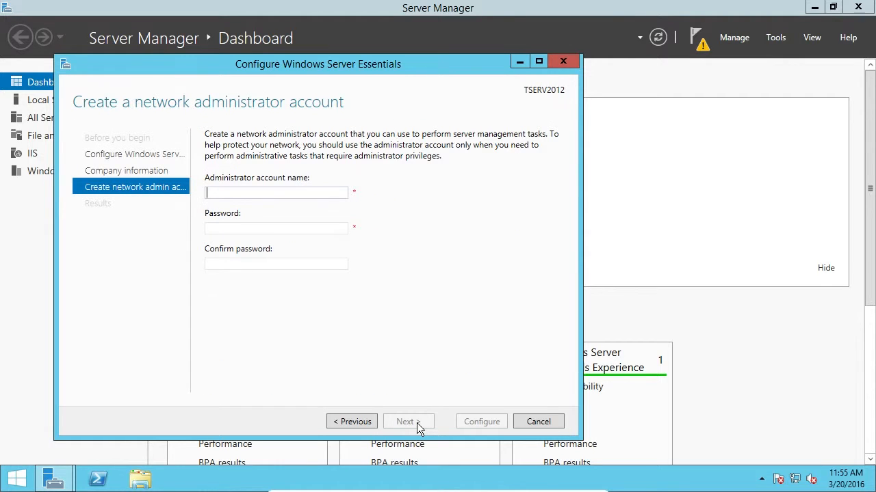
# - Create administrator account Paulh with a password and start the Essentials configuration
pyautogui.write('Paulh')
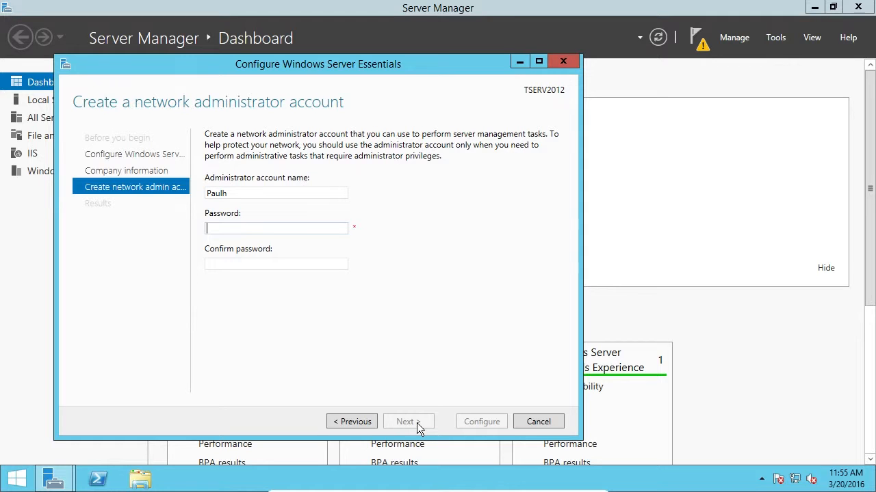
pyautogui.write('**')
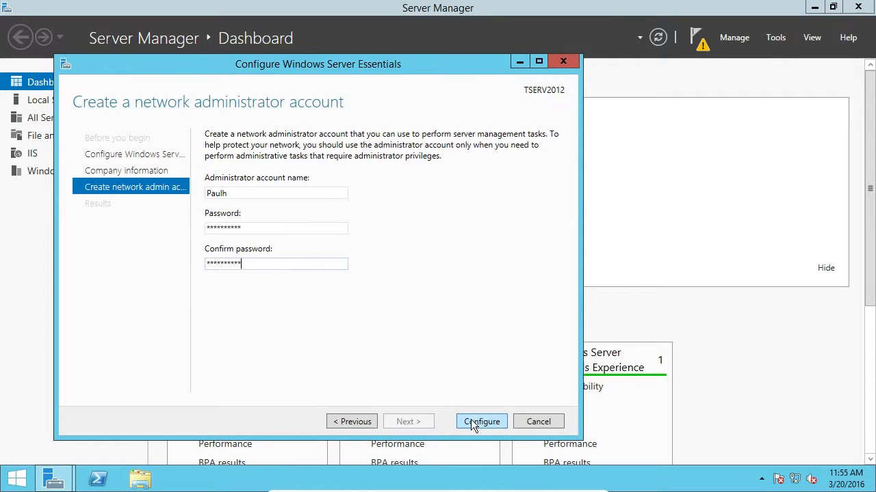
pyautogui.click(482, 421)
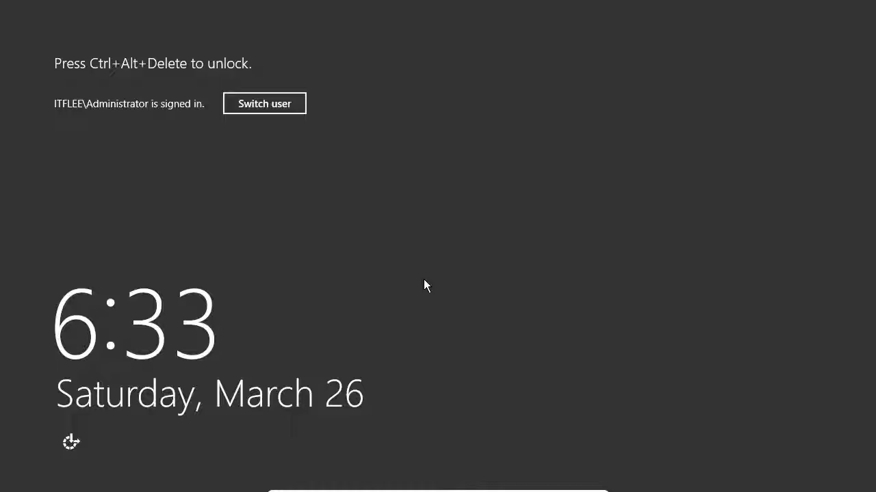
# - Sign back in as ITFLEE\Administrator from the lock screen
pyautogui.press('ctrl+alt+delete')
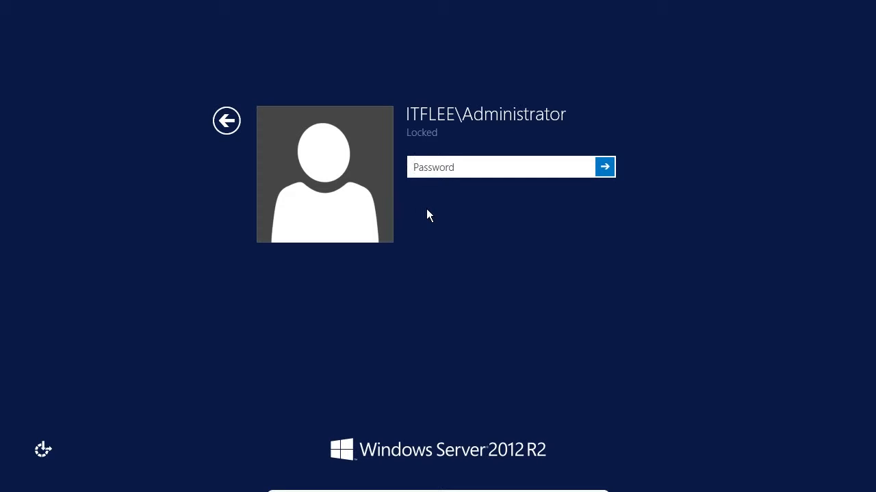
pyautogui.moveTo(509, 123)
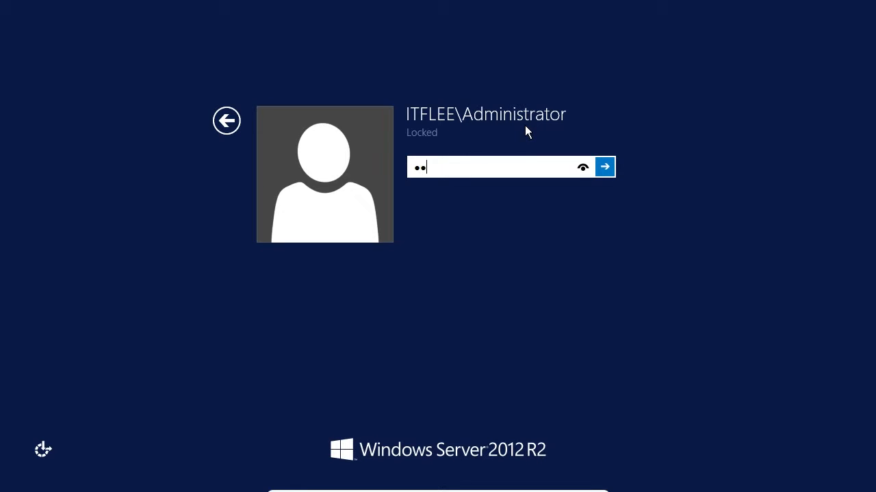
pyautogui.click(605, 167)
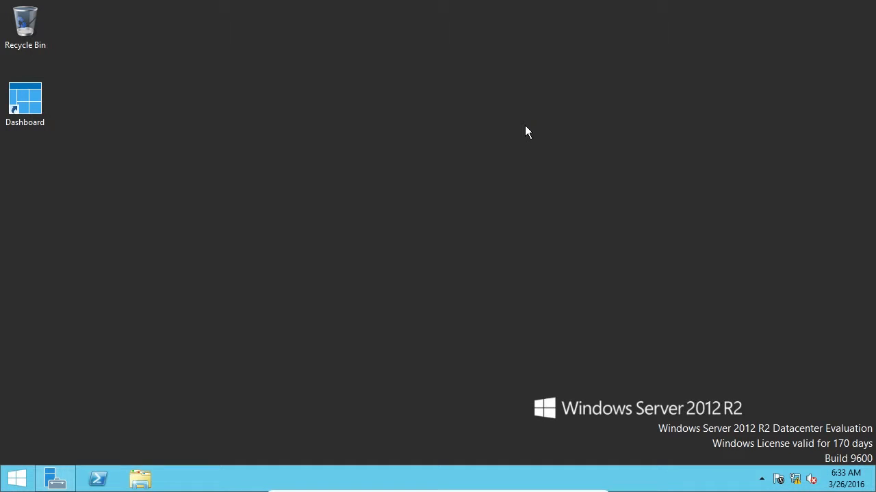
pyautogui.moveTo(56, 478)
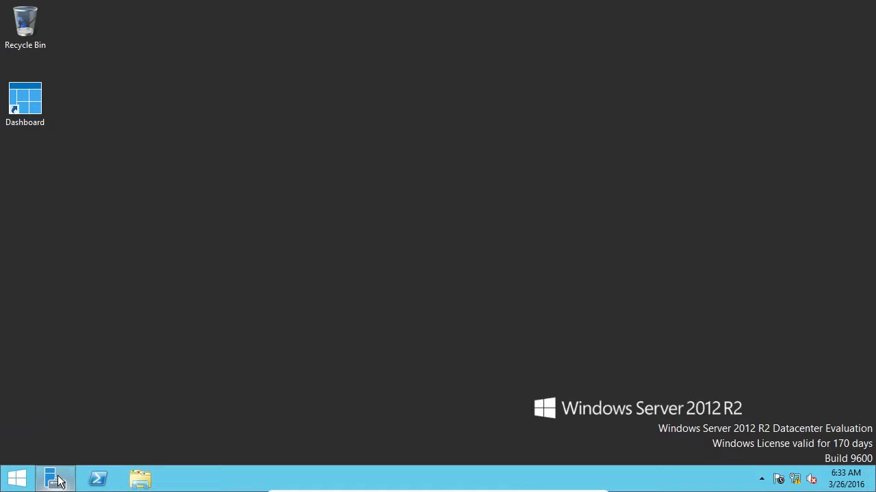
pyautogui.moveTo(25, 102)
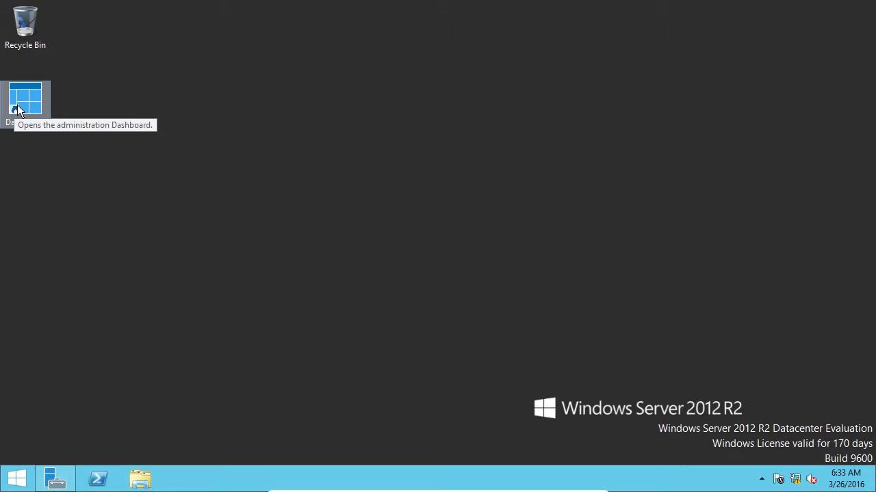
# - Launch Server Manager and show its administrative Tools list
pyautogui.doubleClick(24, 101)
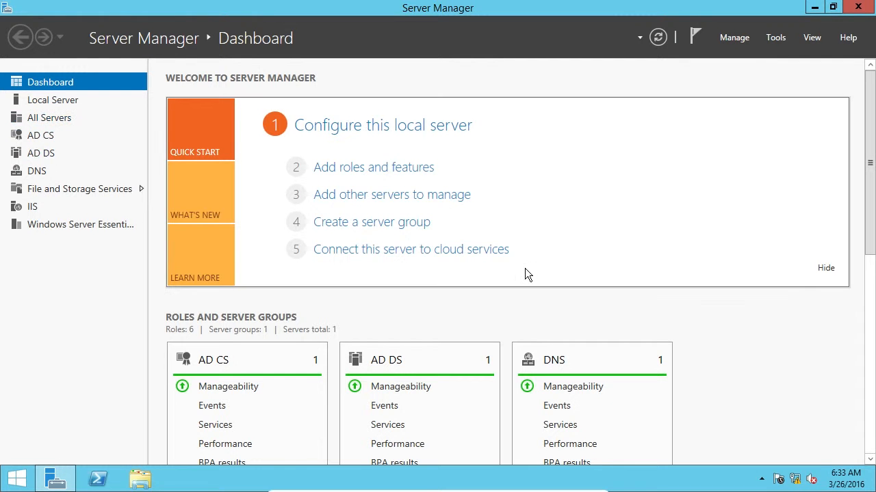
pyautogui.moveTo(80, 144)
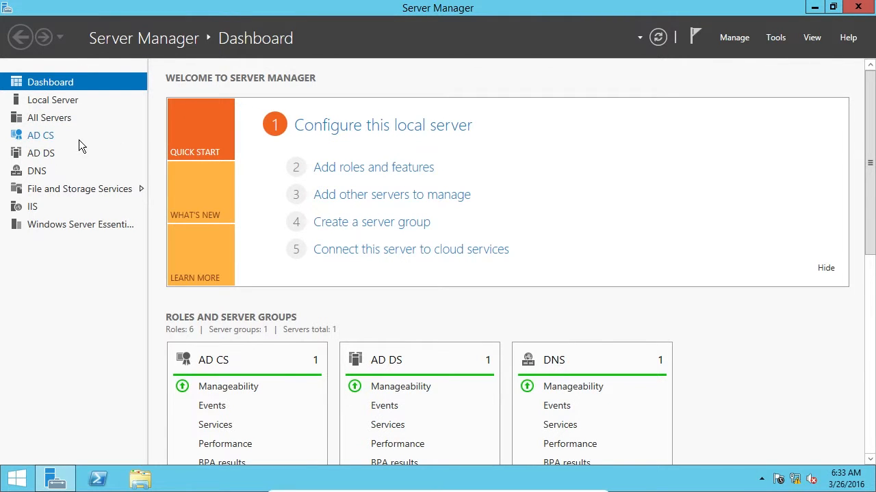
pyautogui.moveTo(831, 55)
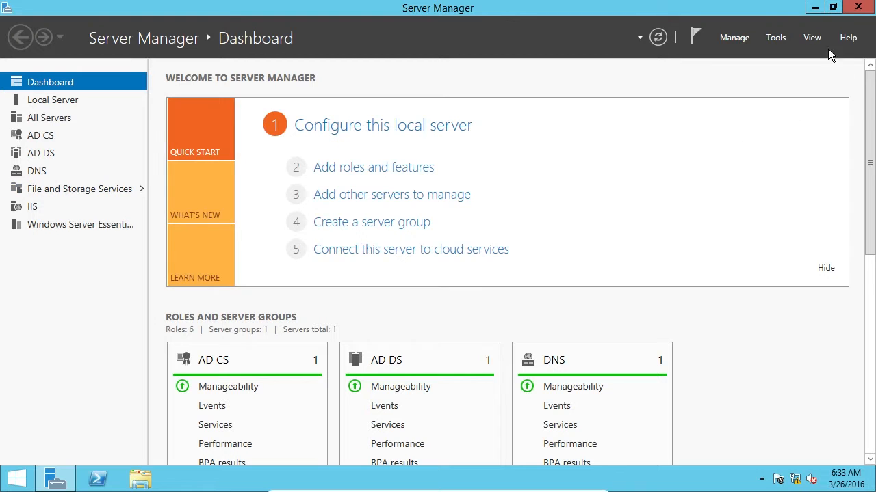
pyautogui.click(774, 37)
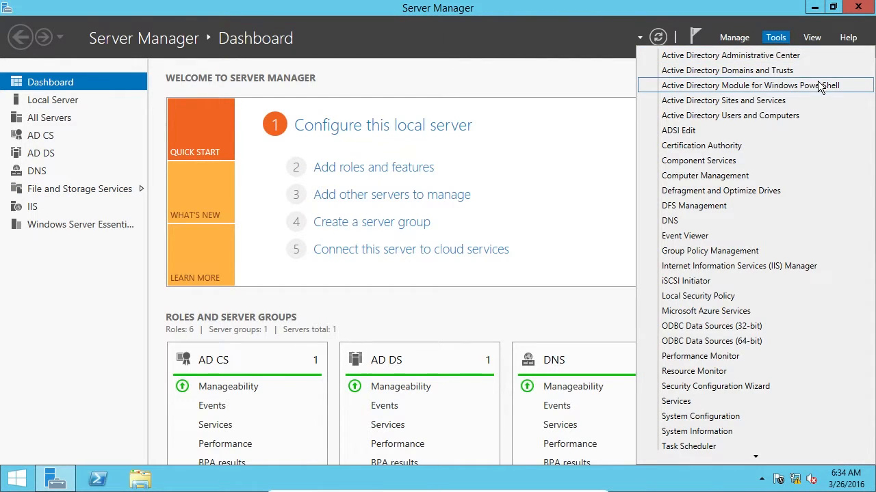
pyautogui.moveTo(810, 100)
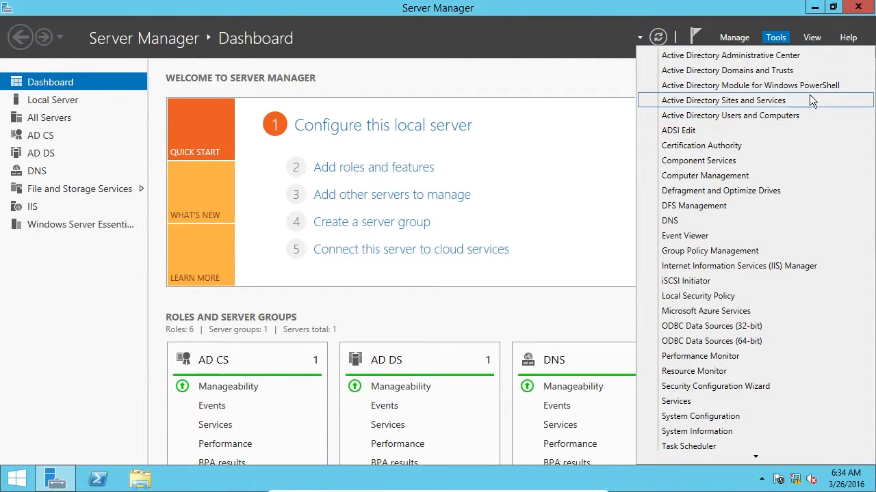
pyautogui.moveTo(763, 328)
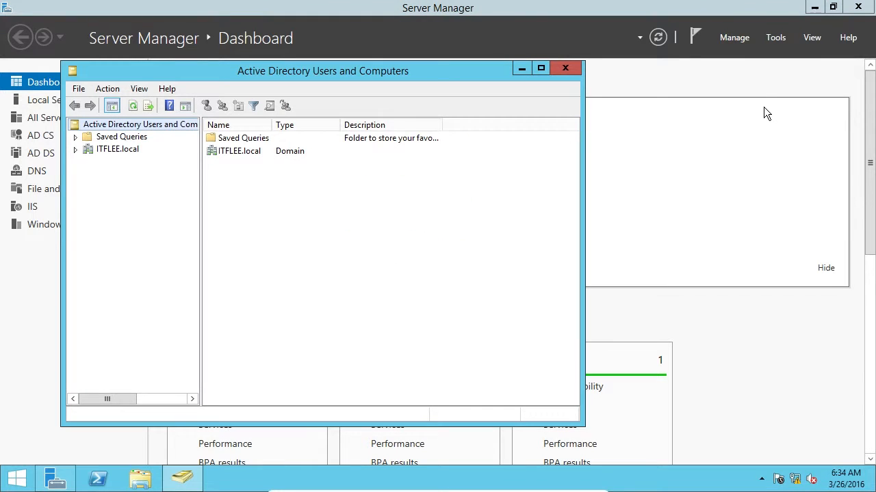
# - Expand ITFLEE.local to show its containers, then close Active Directory Users and Computers
pyautogui.click(75, 150)
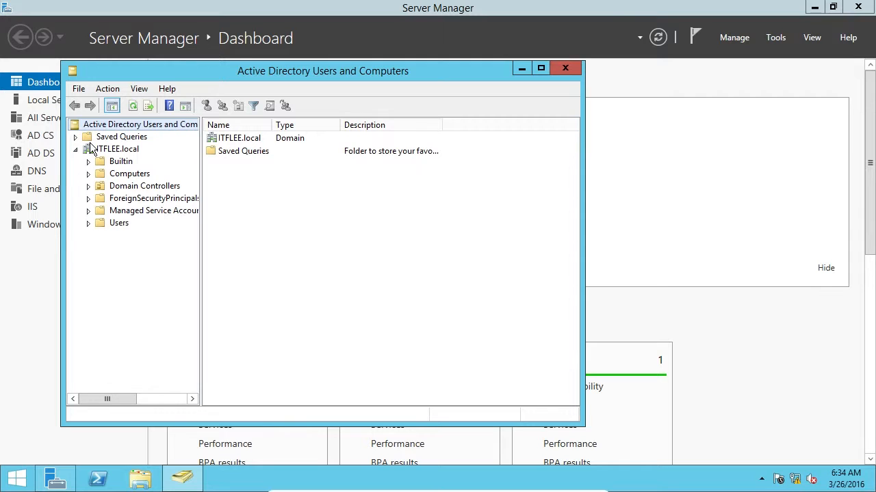
pyautogui.rightClick(116, 148)
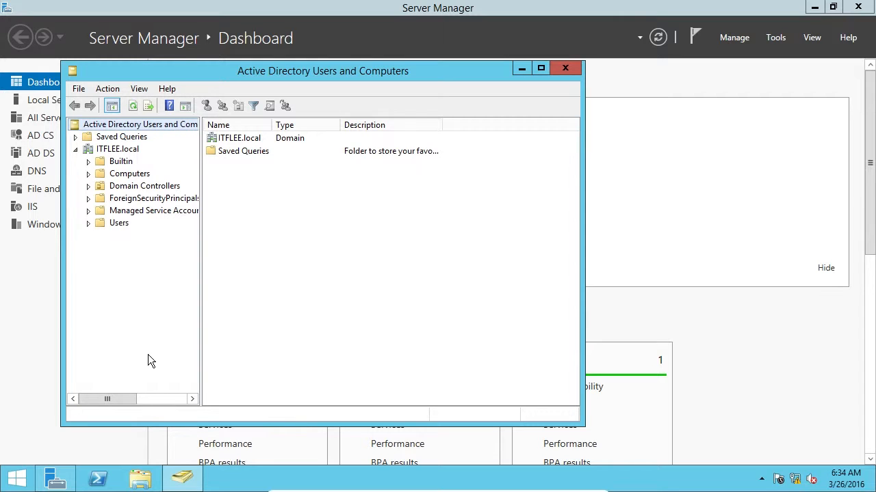
pyautogui.moveTo(773, 49)
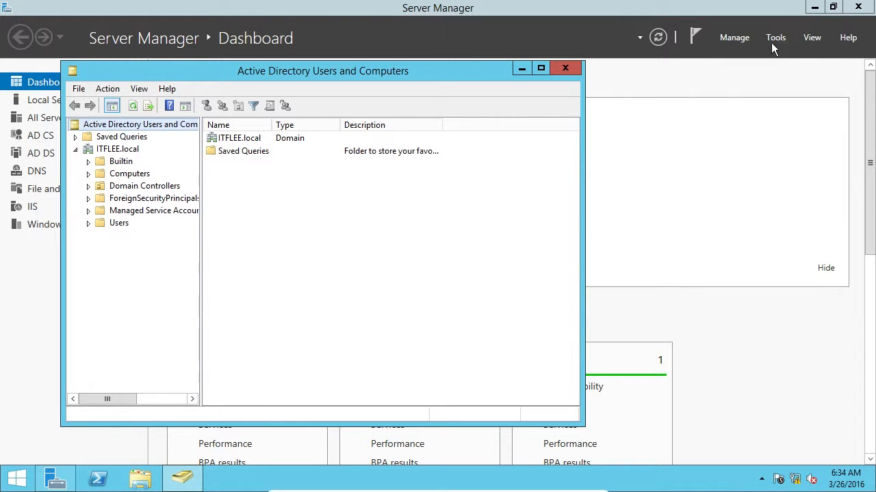
pyautogui.click(565, 68)
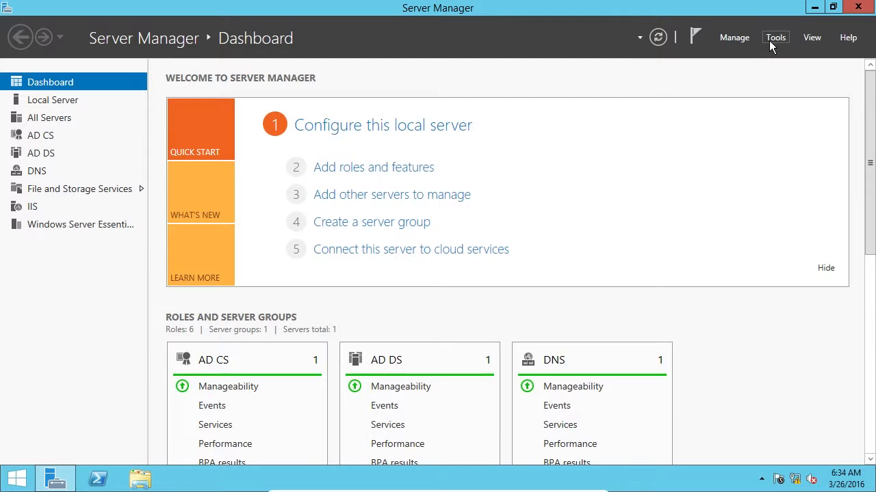
pyautogui.click(775, 37)
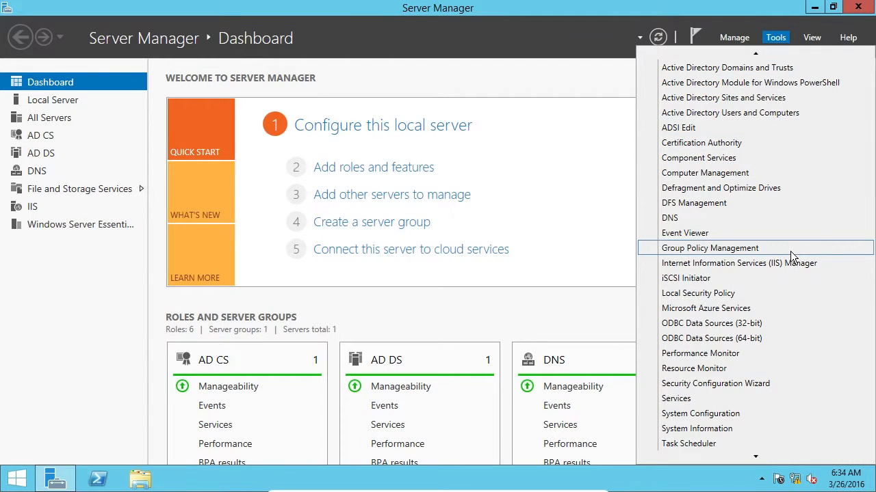
pyautogui.click(709, 247)
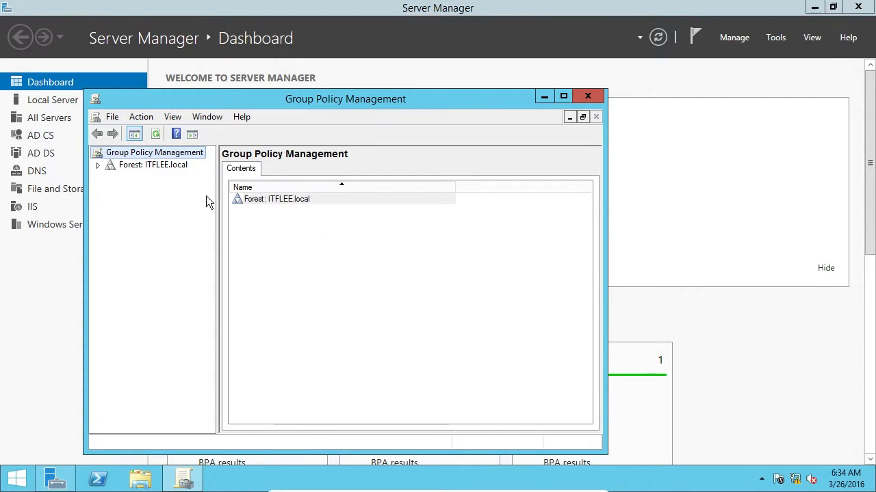
pyautogui.click(99, 164)
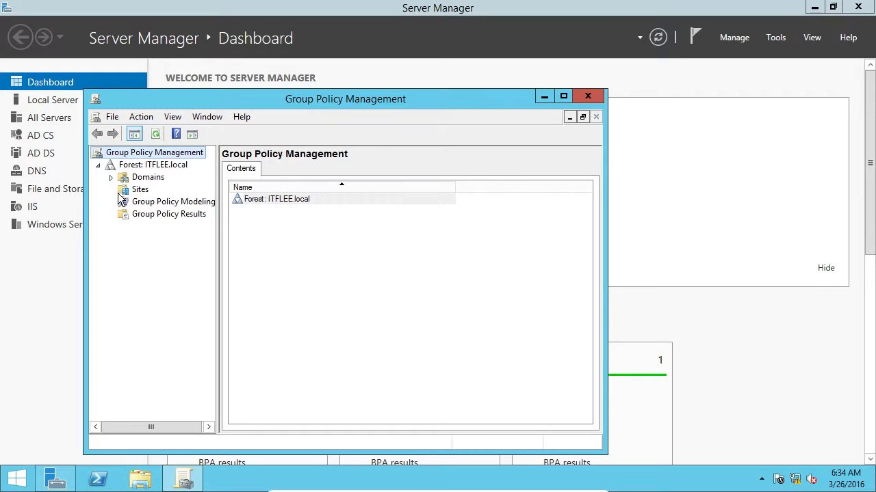
pyautogui.rightClick(140, 188)
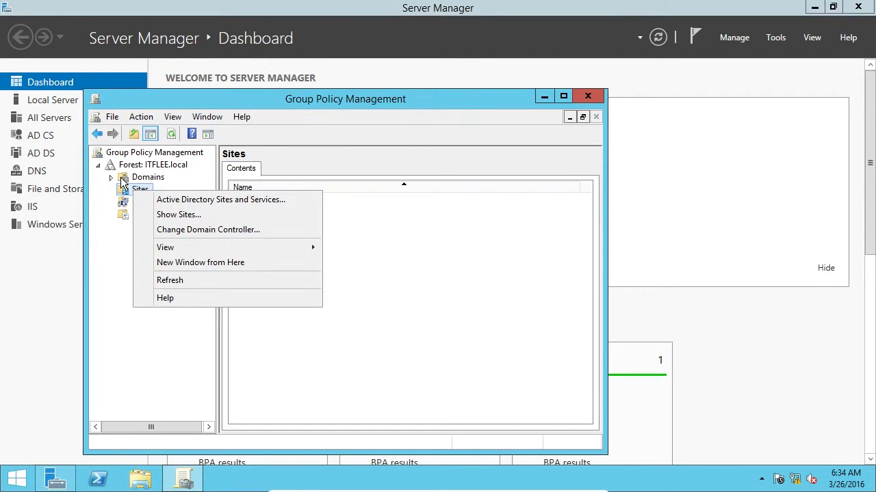
pyautogui.click(148, 176)
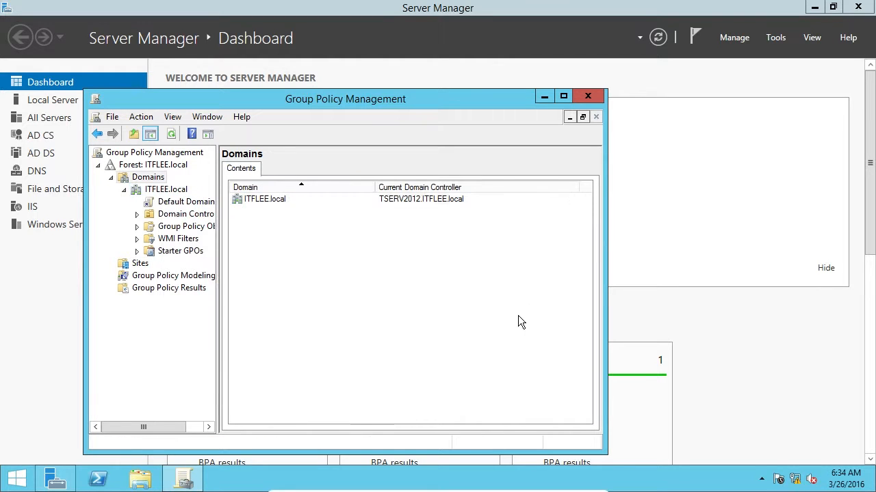
pyautogui.moveTo(562, 169)
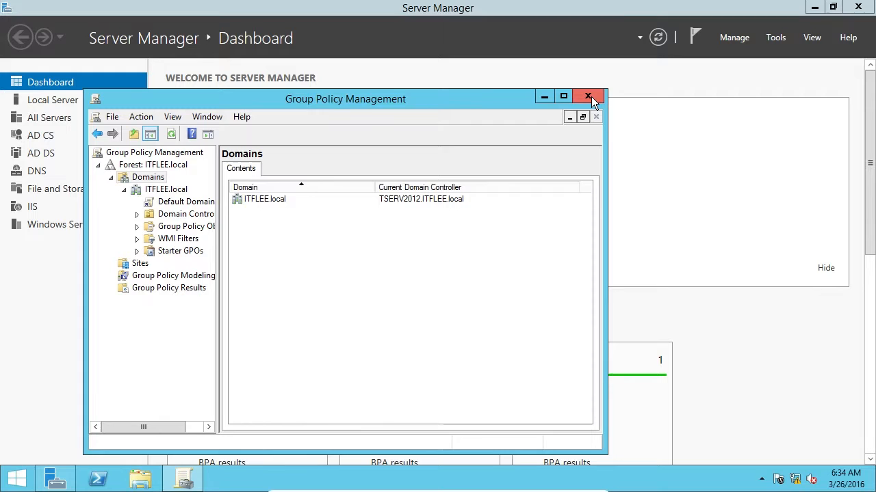
pyautogui.click(589, 96)
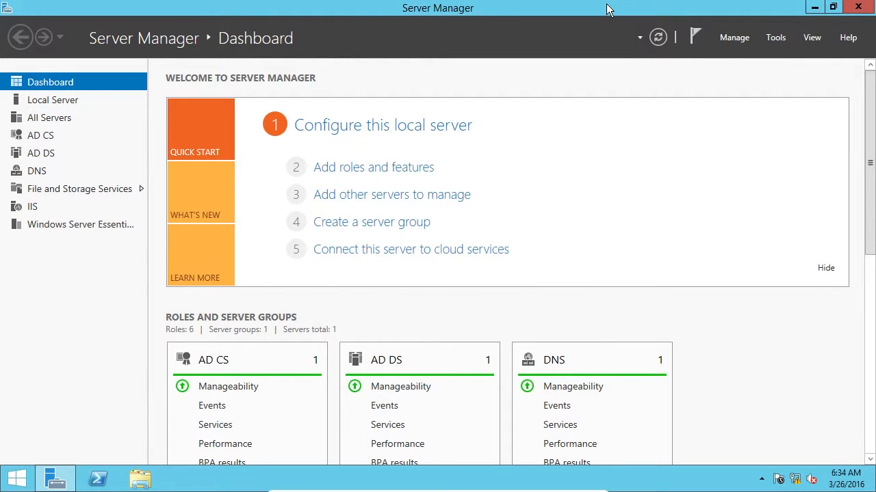
pyautogui.moveTo(718, 34)
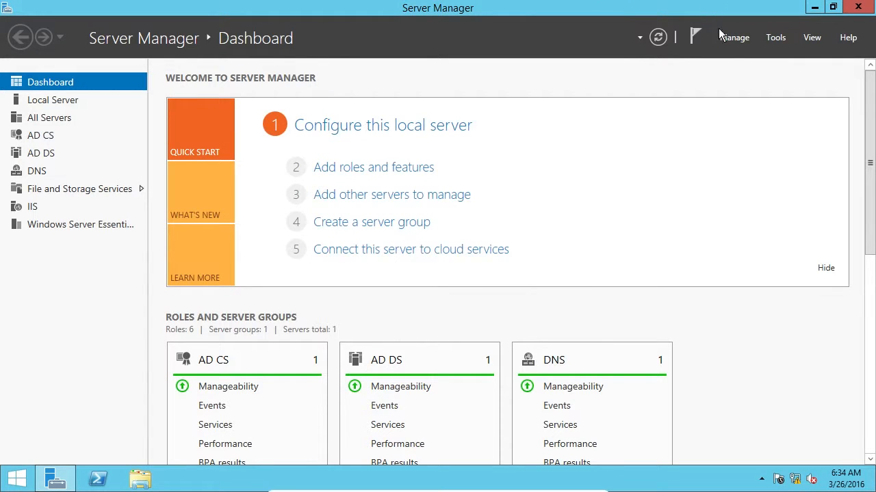
pyautogui.click(734, 37)
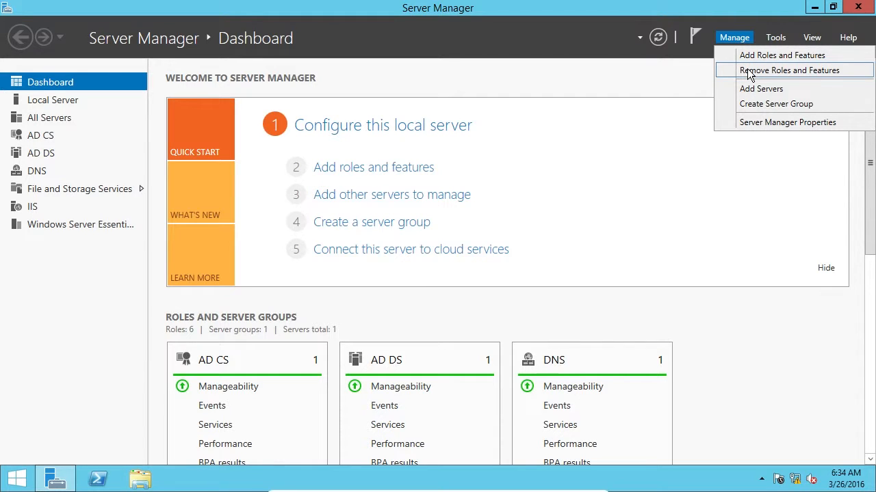
pyautogui.click(789, 70)
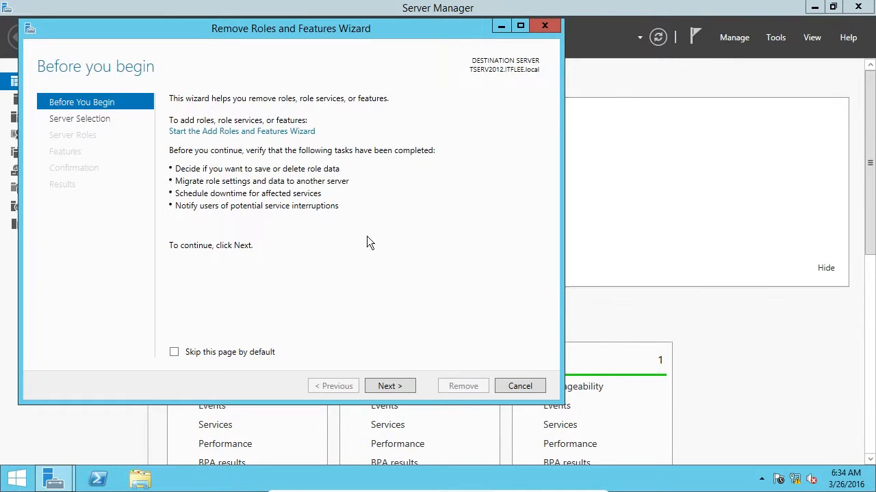
pyautogui.click(388, 386)
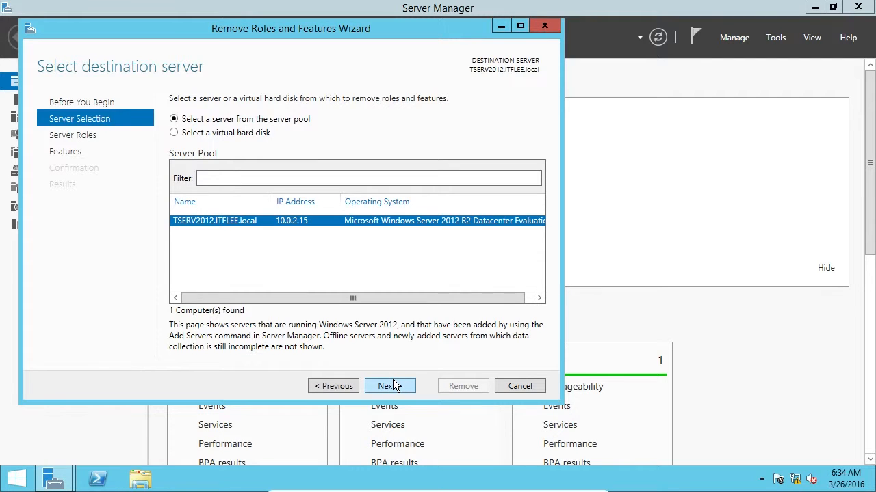
pyautogui.click(390, 385)
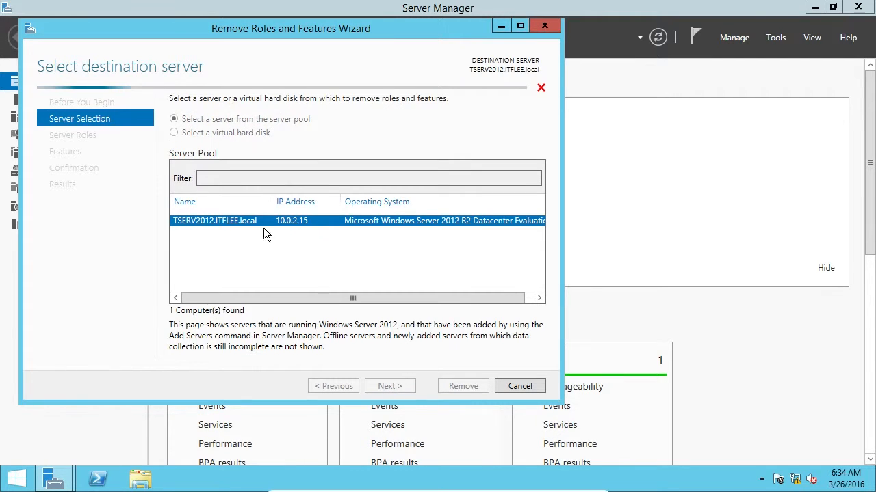
pyautogui.click(388, 386)
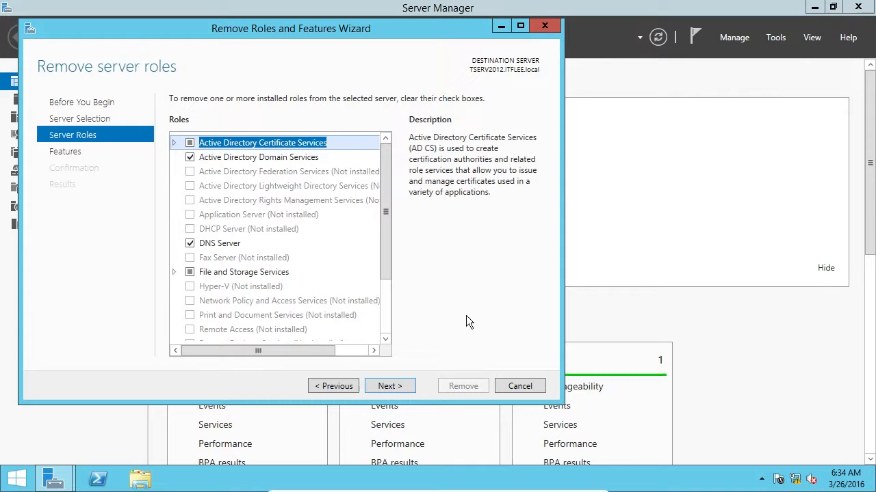
pyautogui.moveTo(150, 322)
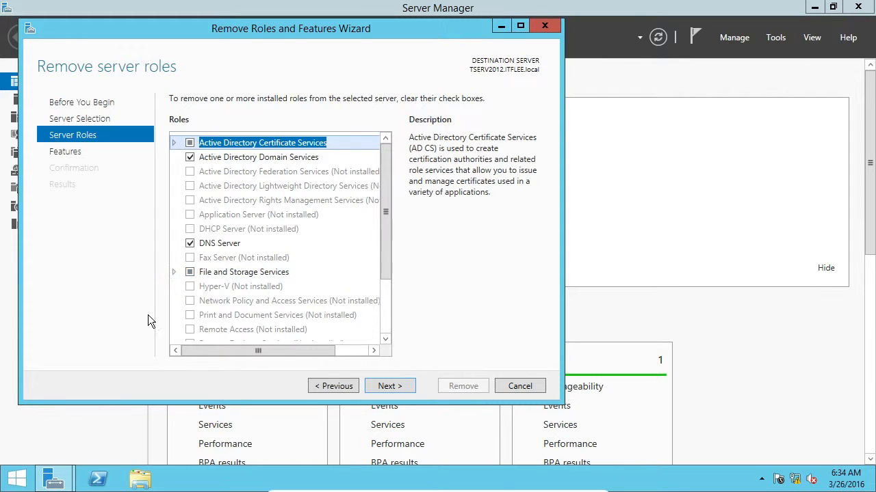
pyautogui.click(190, 244)
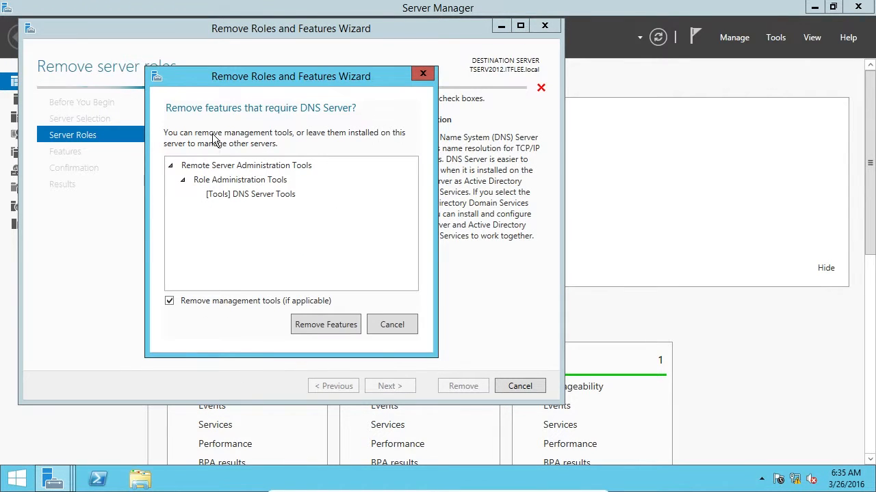
pyautogui.moveTo(423, 342)
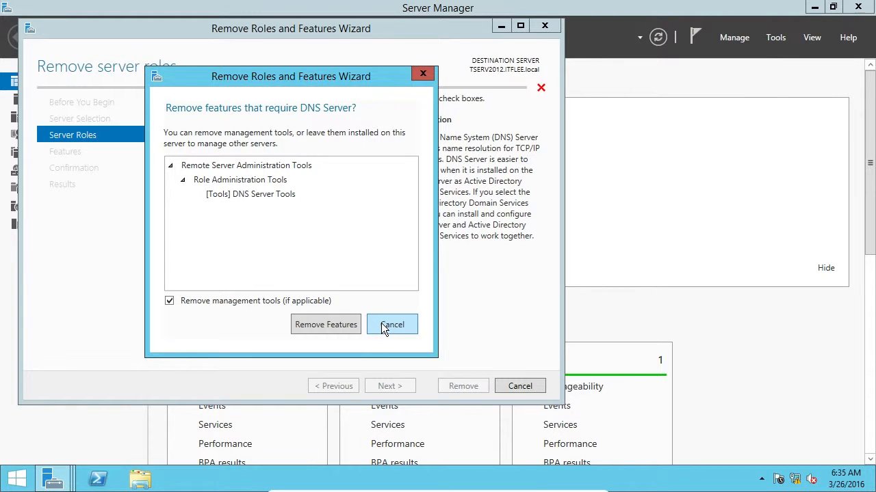
pyautogui.click(391, 325)
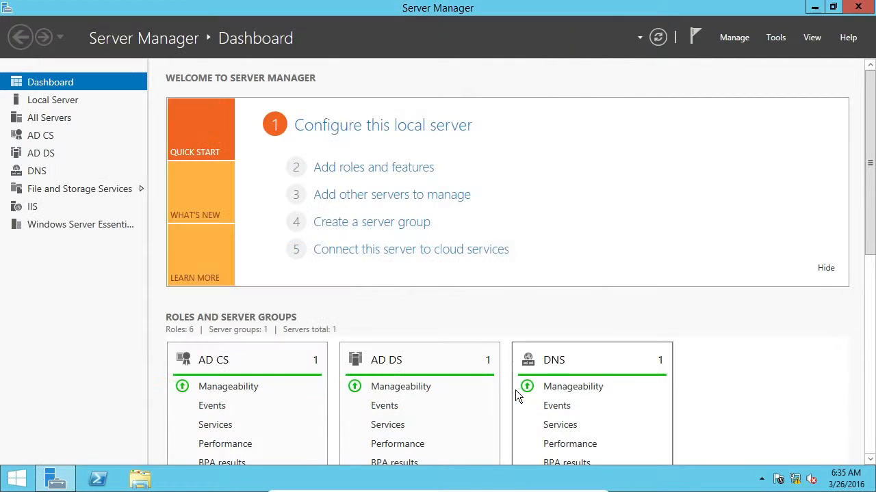
pyautogui.moveTo(753, 304)
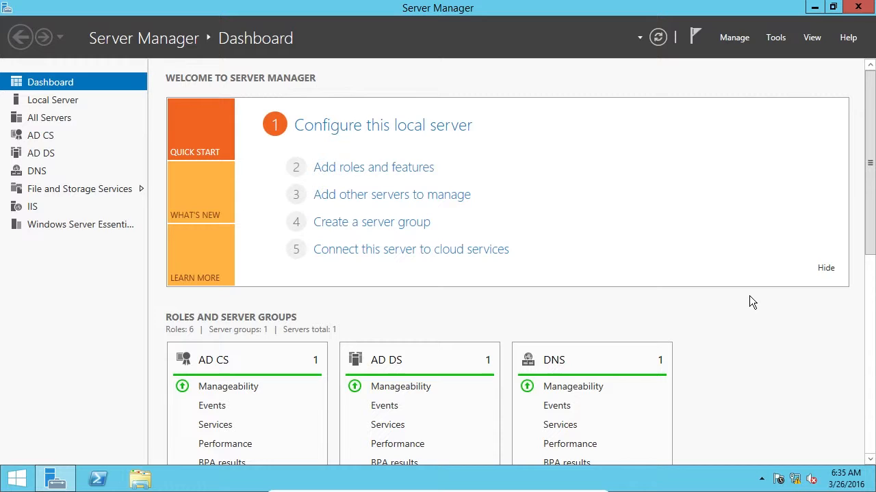